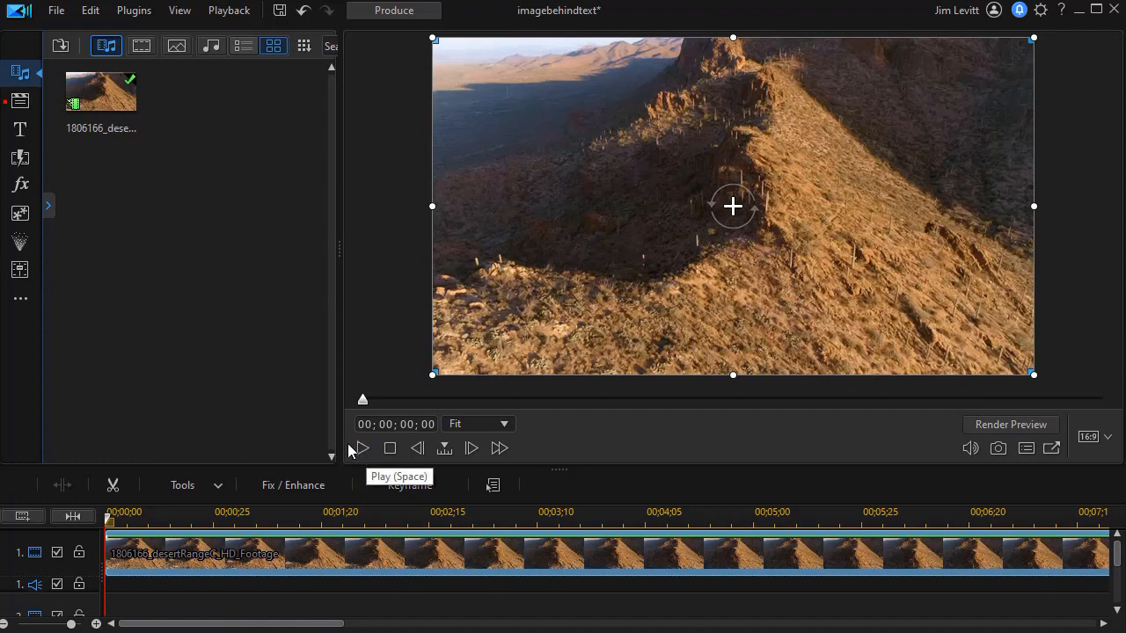
mouse_move(282, 427)
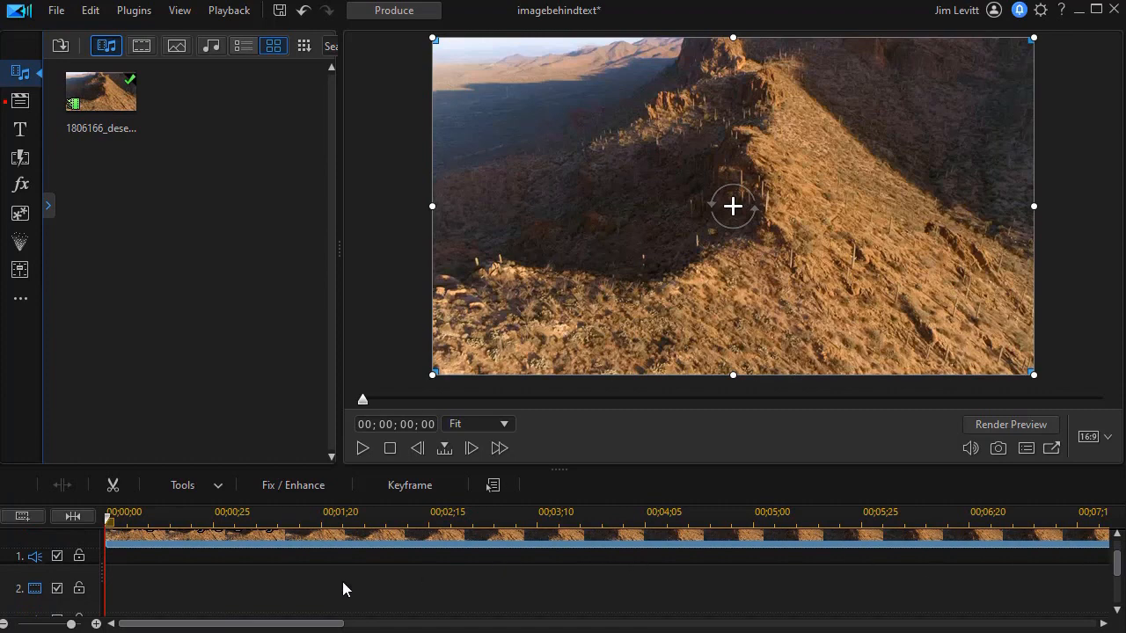
mouse_move(161, 603)
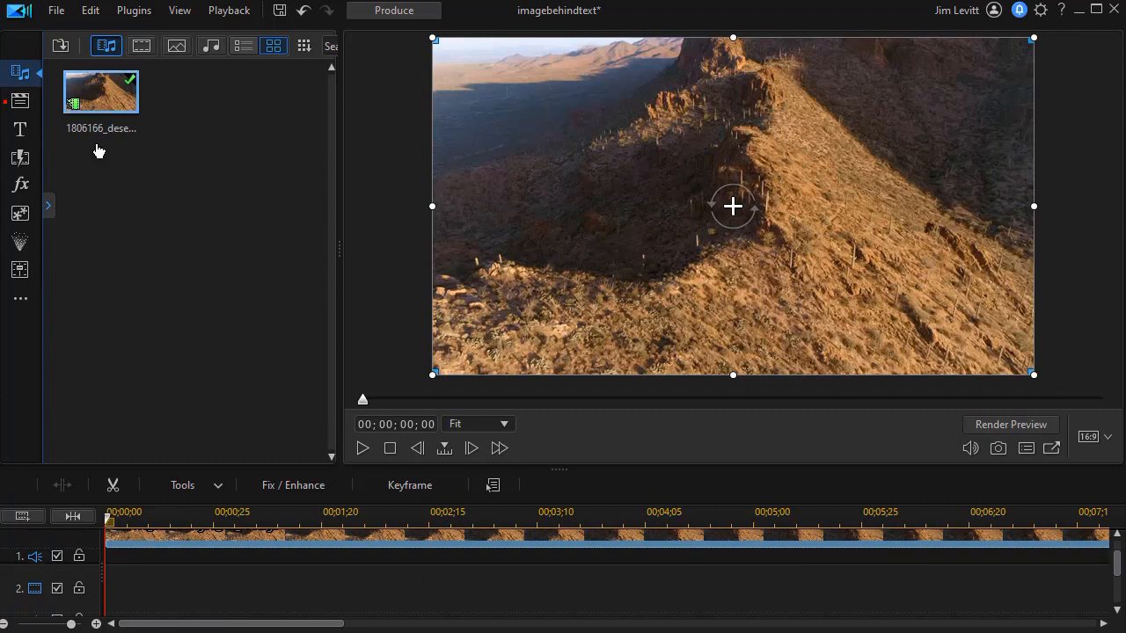
Drag the custom 'Hiking for Health' title template onto track 2 at the video start
click(19, 129)
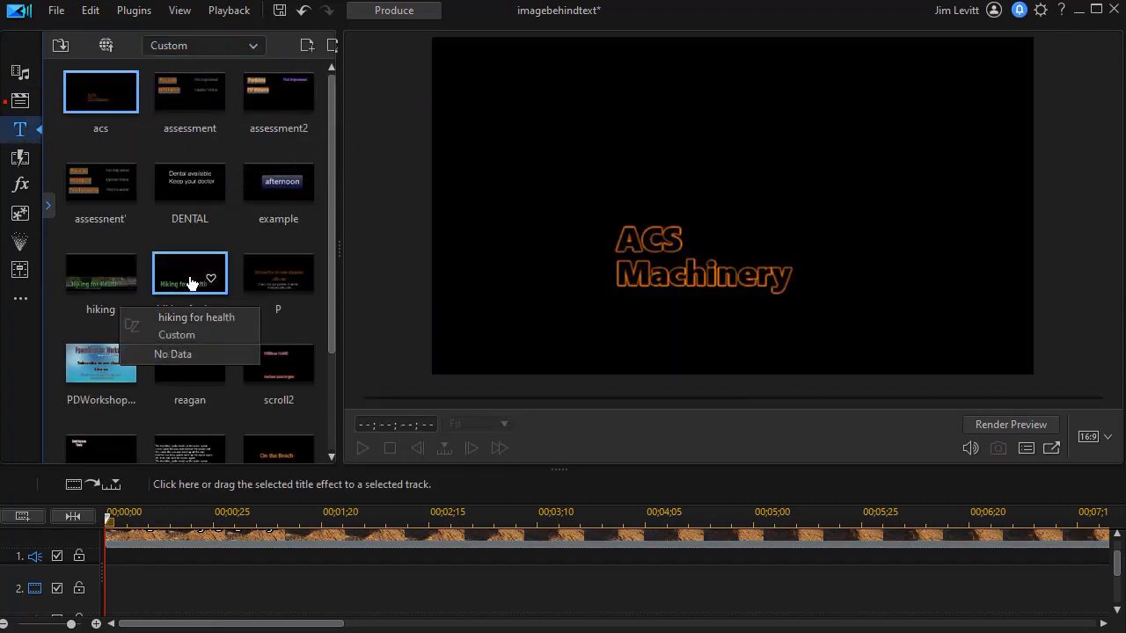
click(189, 273)
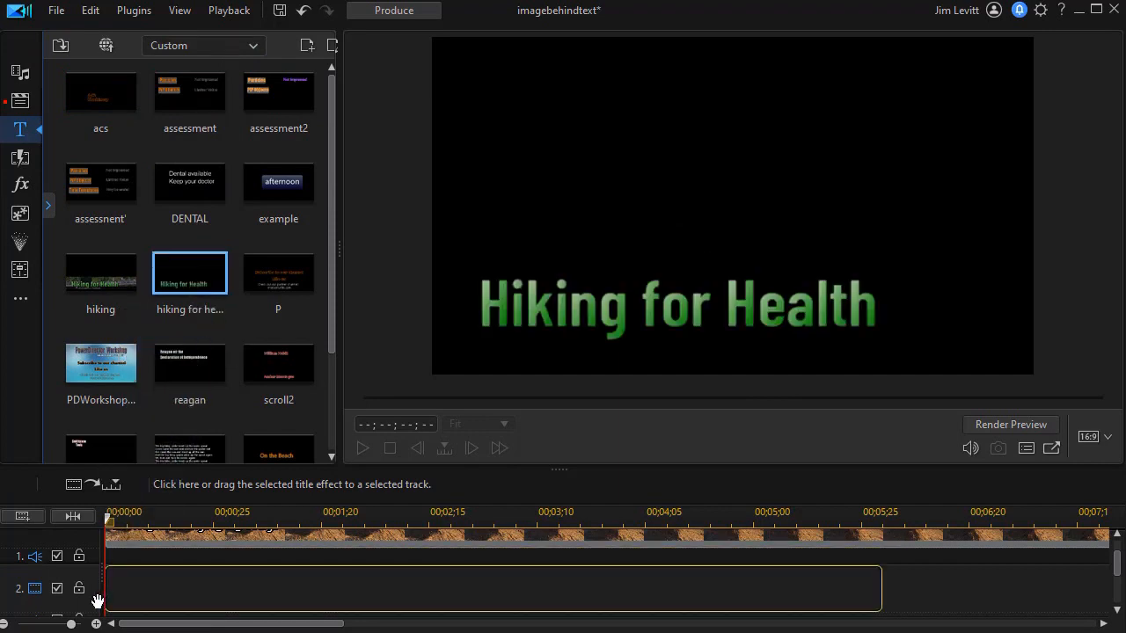
drag(189, 273, 493, 589)
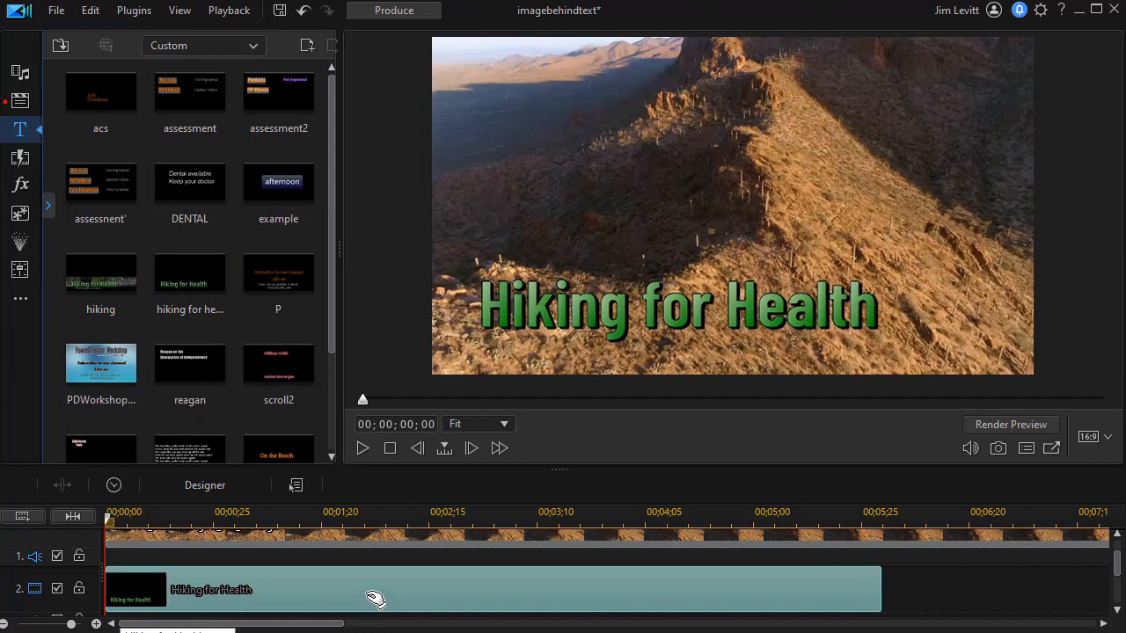
mouse_move(359, 601)
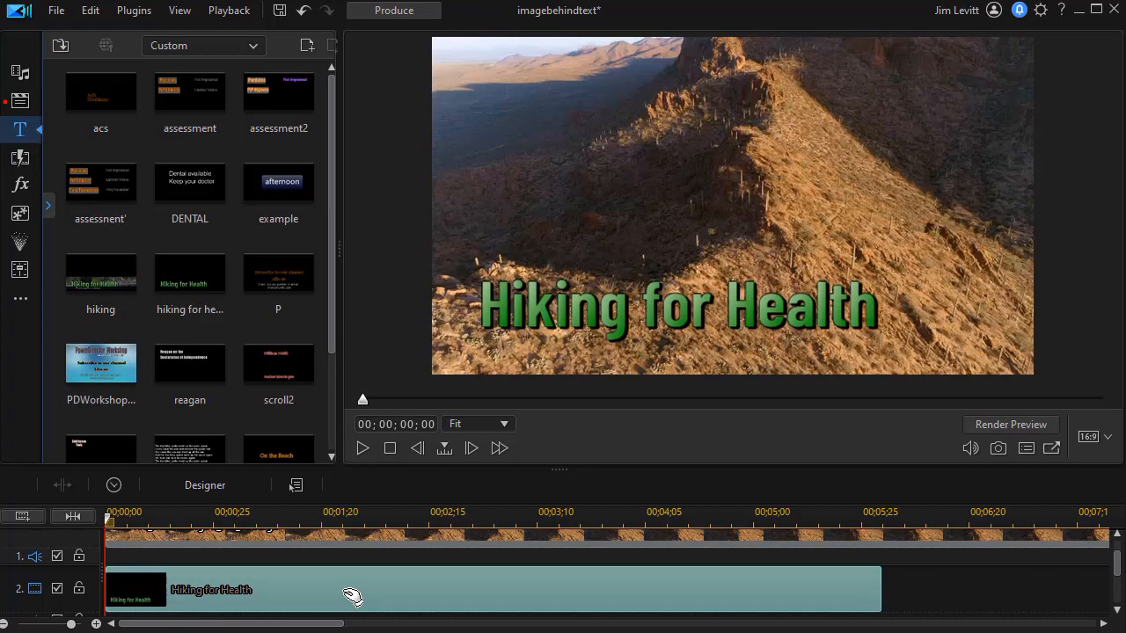
Open the title clip in Title Designer and enable Backdrop in the Object panel
double_click(211, 590)
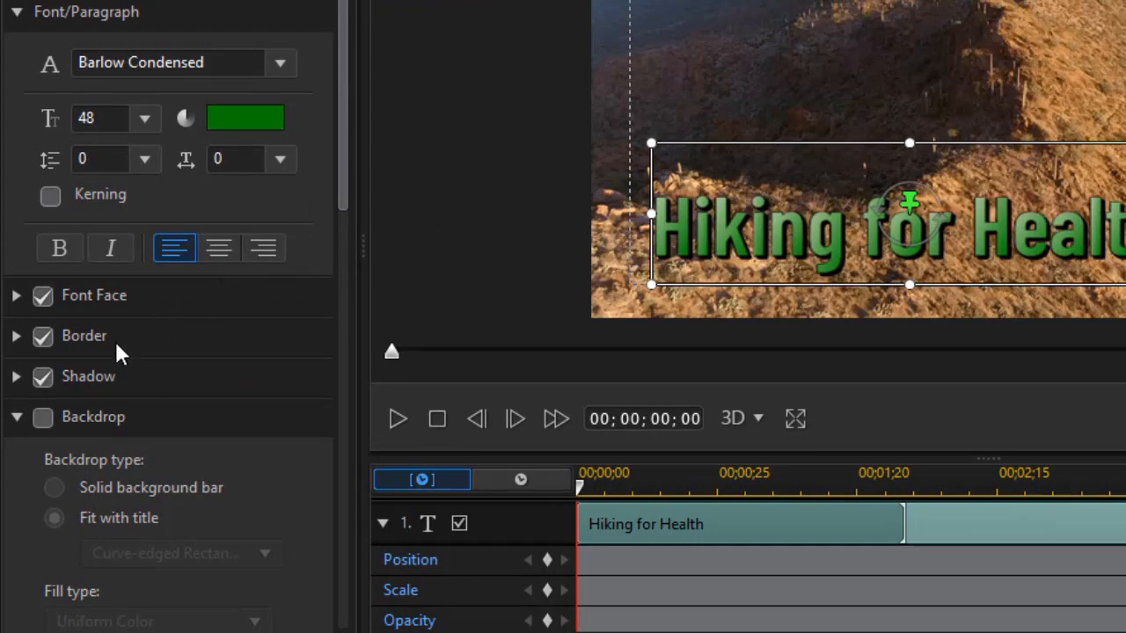
click(42, 416)
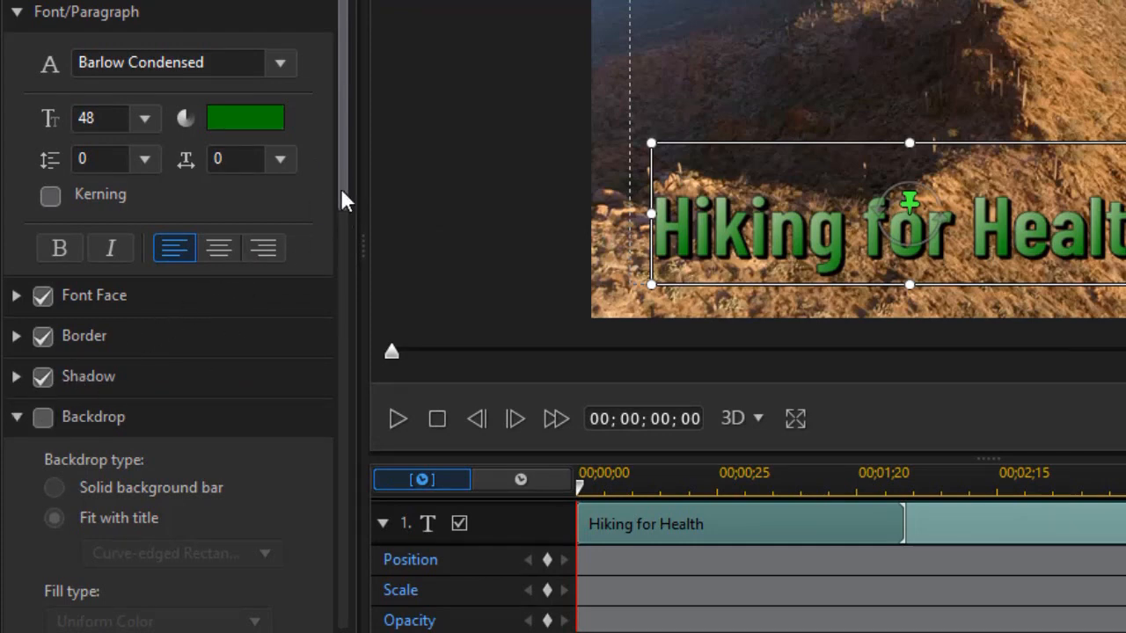
scroll(down, 3)
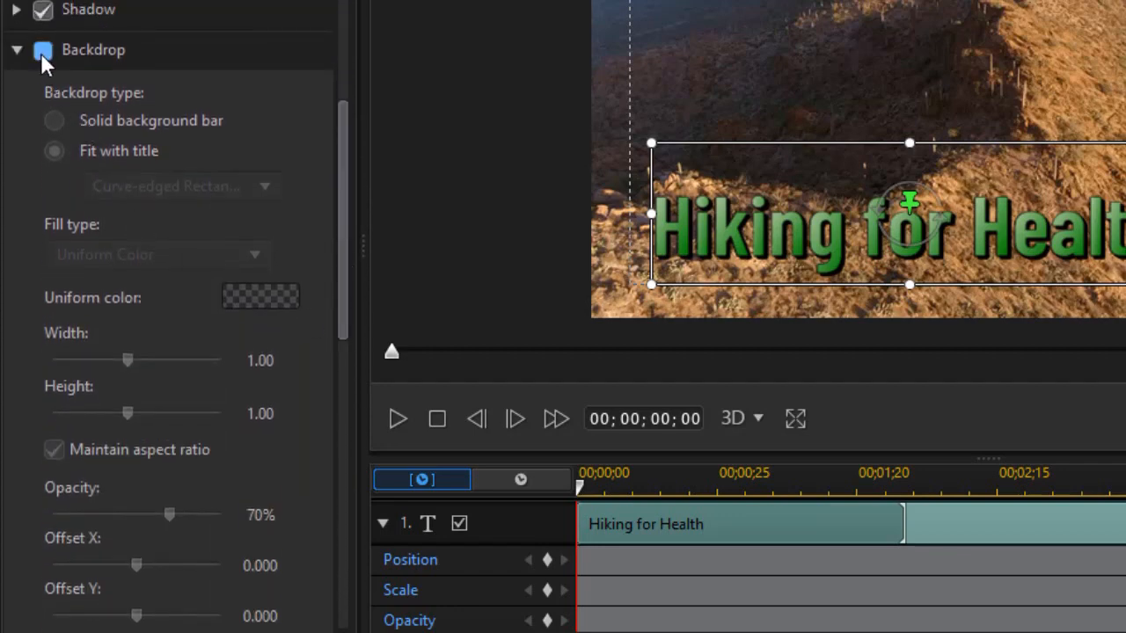
click(42, 50)
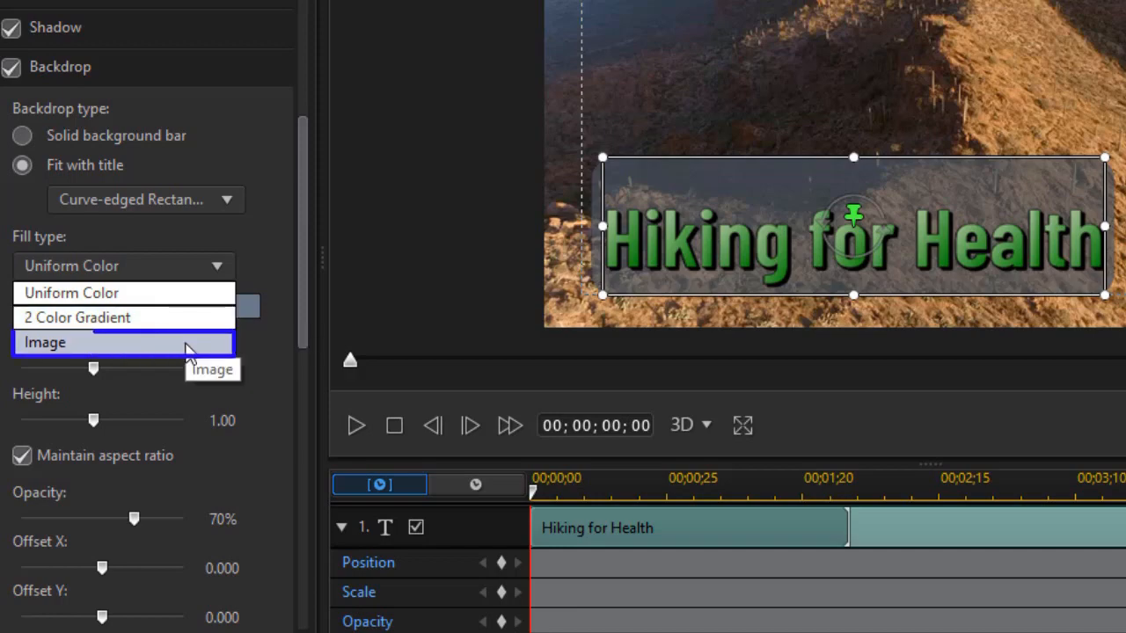
Set the backdrop Fill type to Image using the photo 1202909041.jpg
click(45, 342)
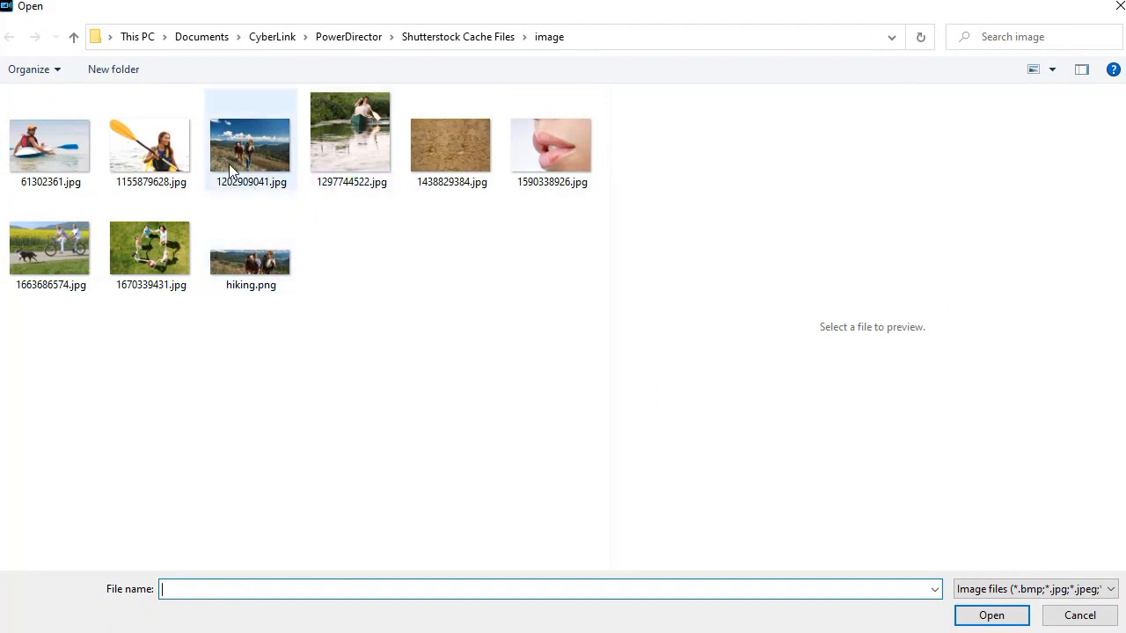
click(251, 132)
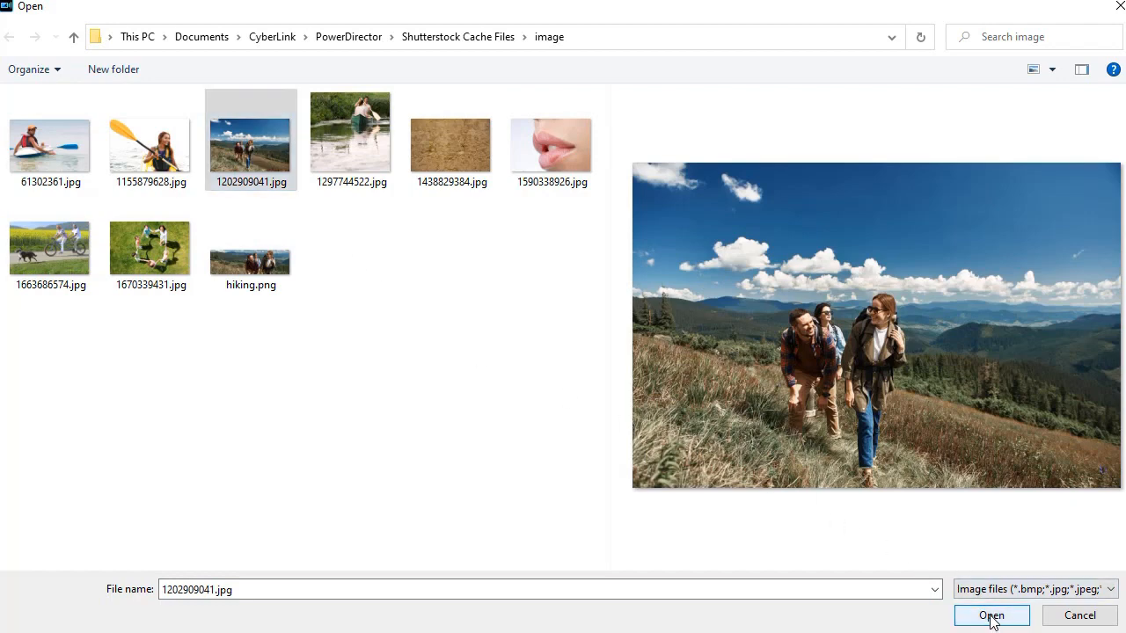
click(991, 614)
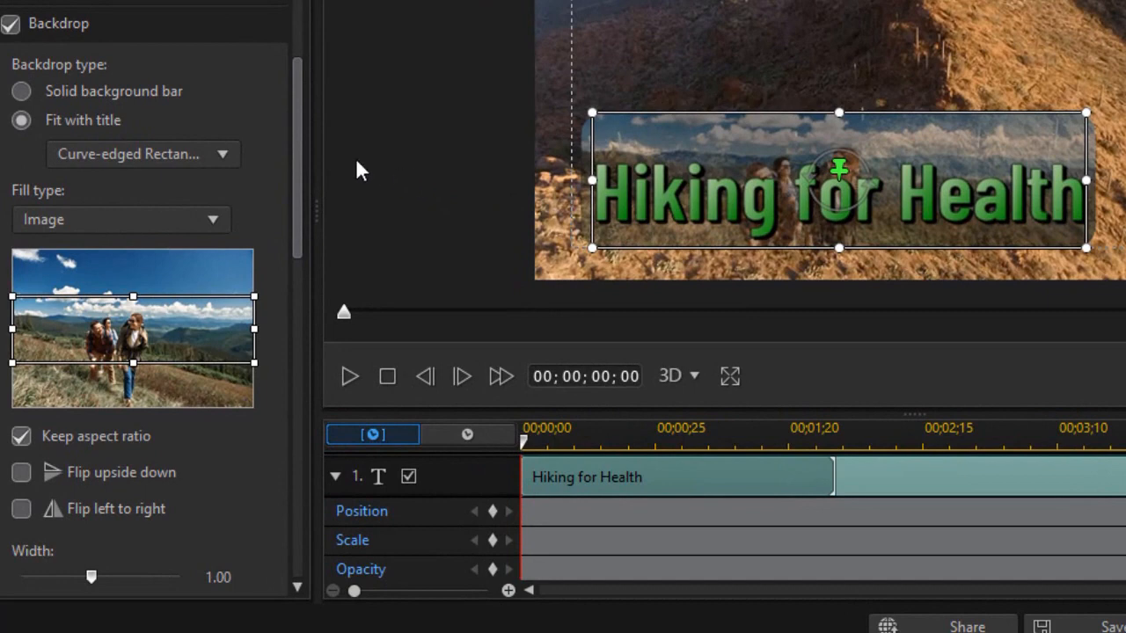
Switch the backdrop shape to Rectangle, then back to Curve-edged Rectangle
click(22, 120)
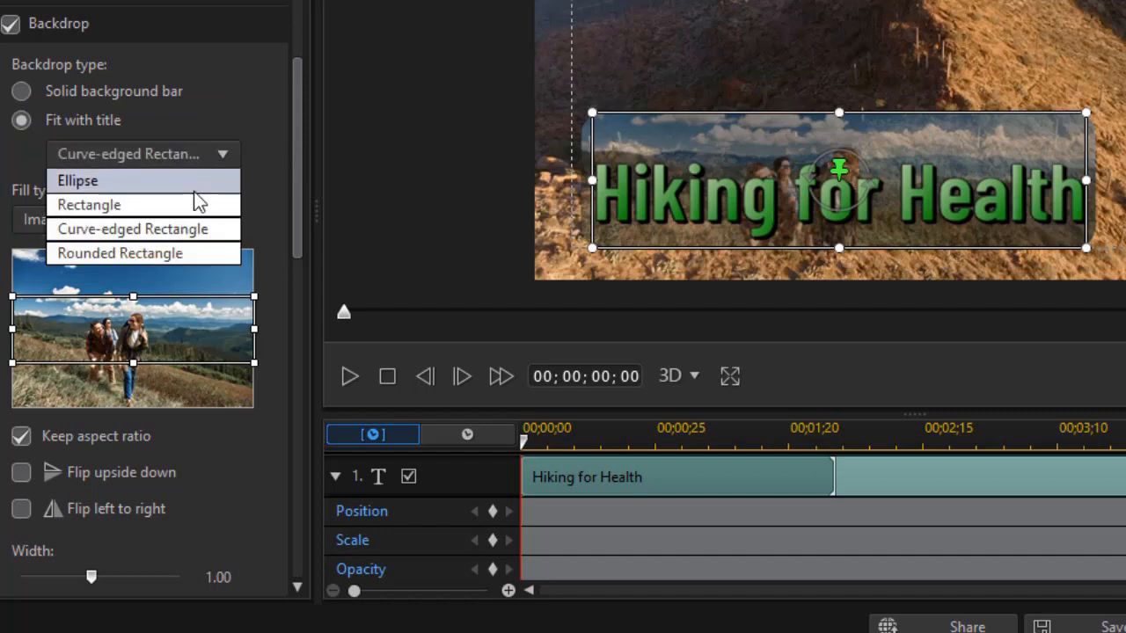
click(88, 204)
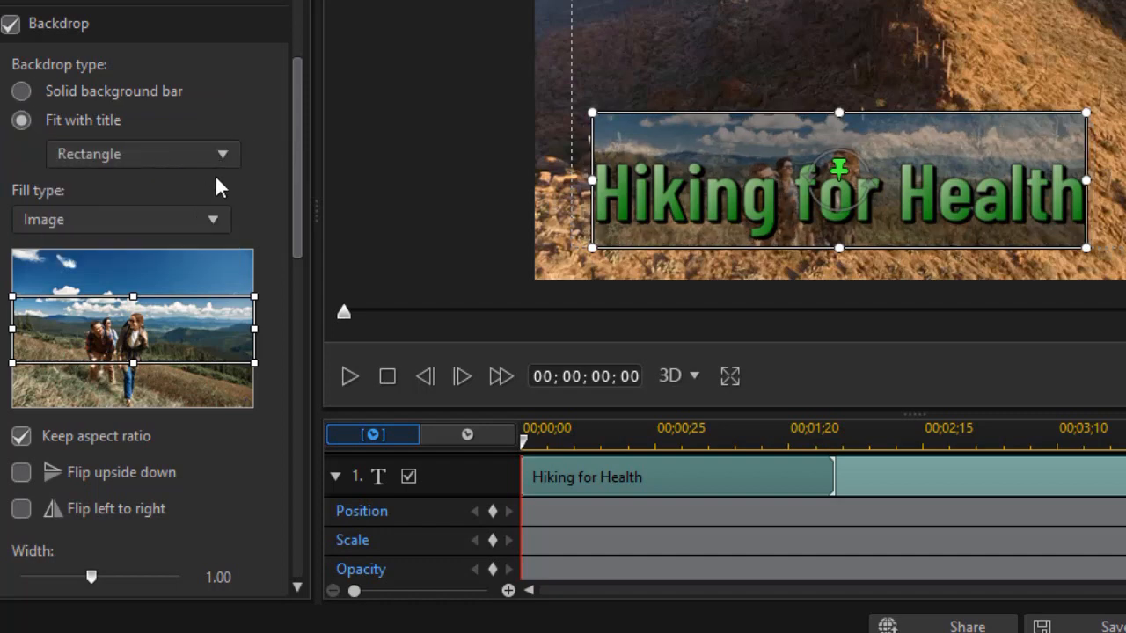
click(143, 153)
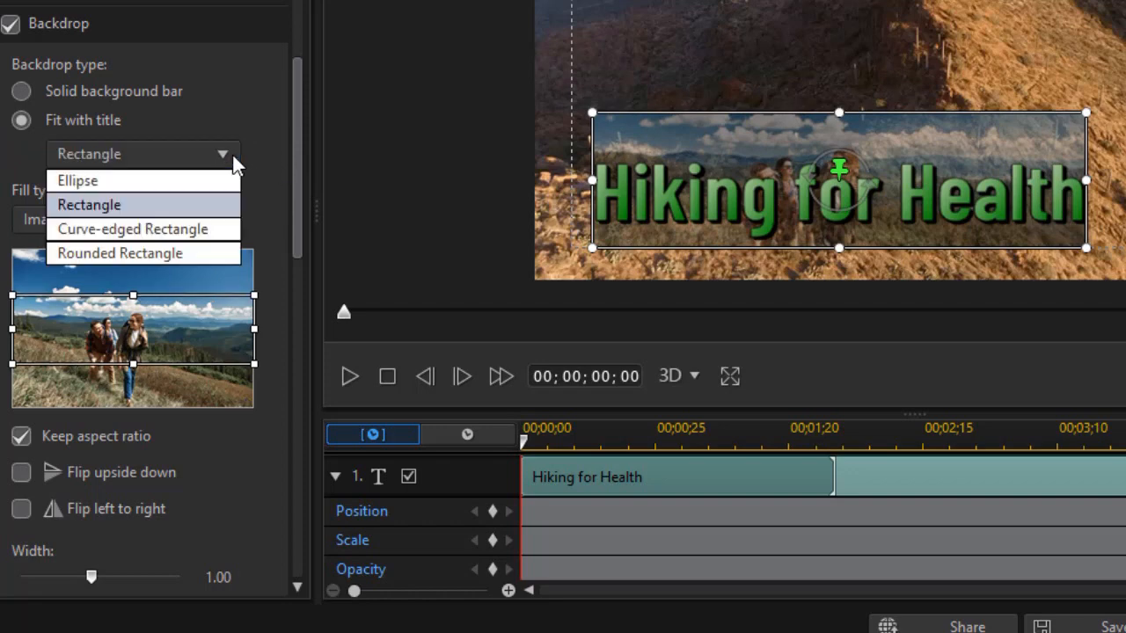
click(132, 229)
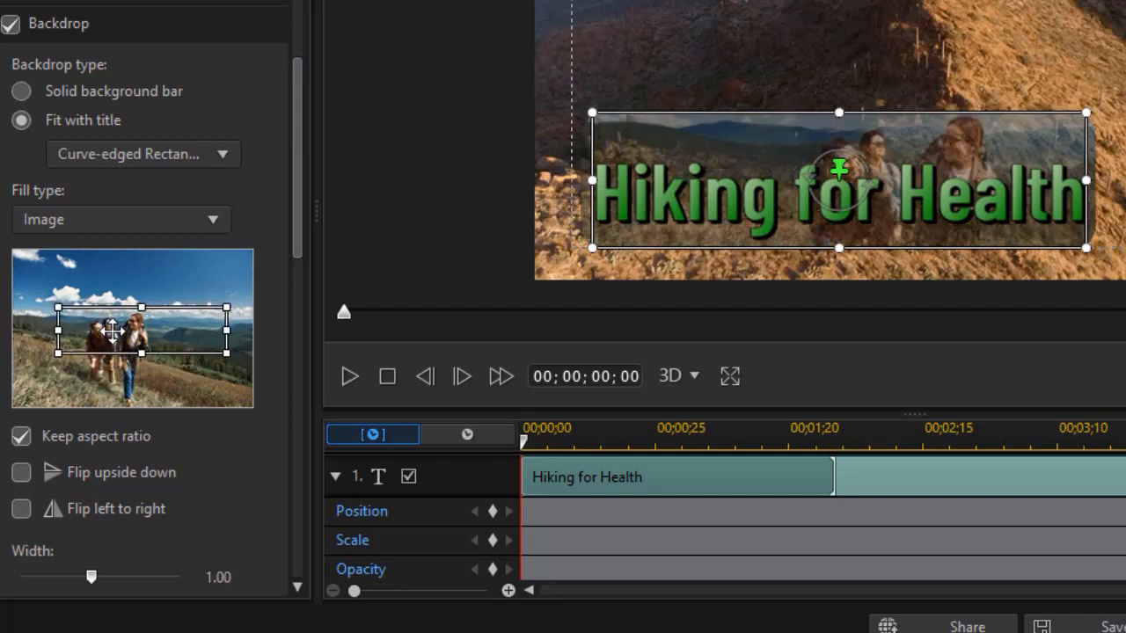
Shift the backdrop photo's crop area and flip the photo left to right
drag(112, 332, 142, 351)
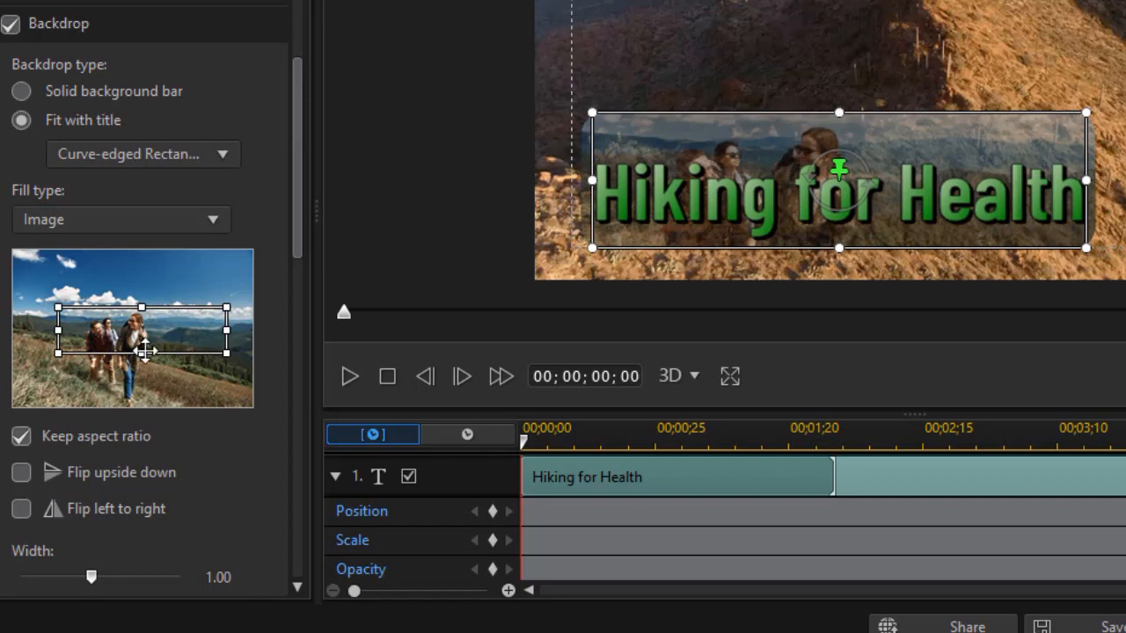
click(21, 508)
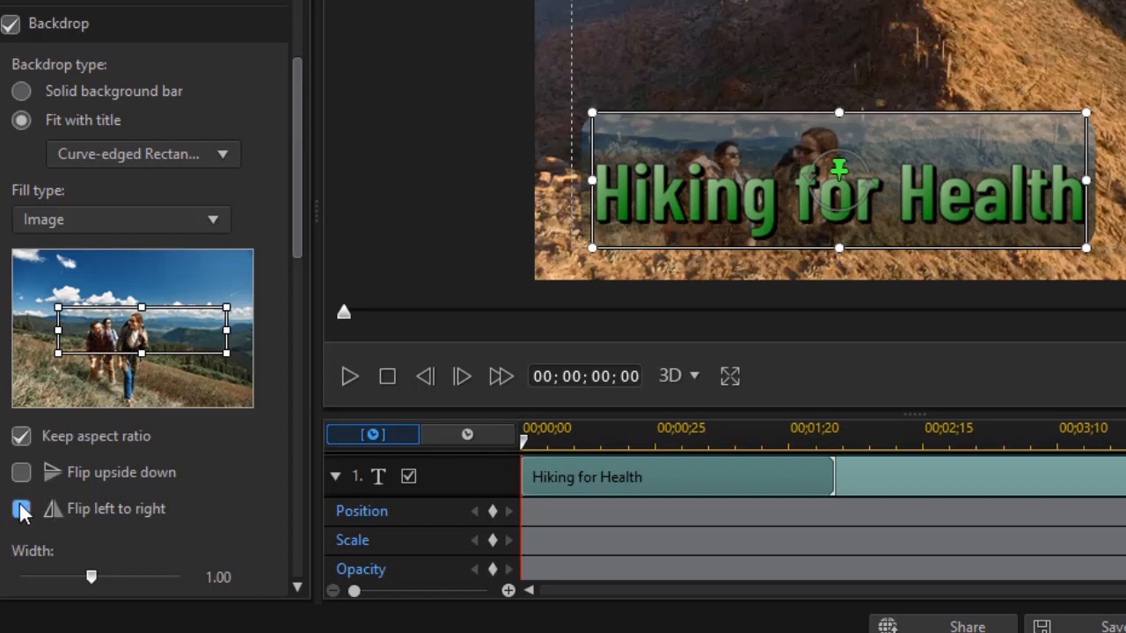
click(20, 509)
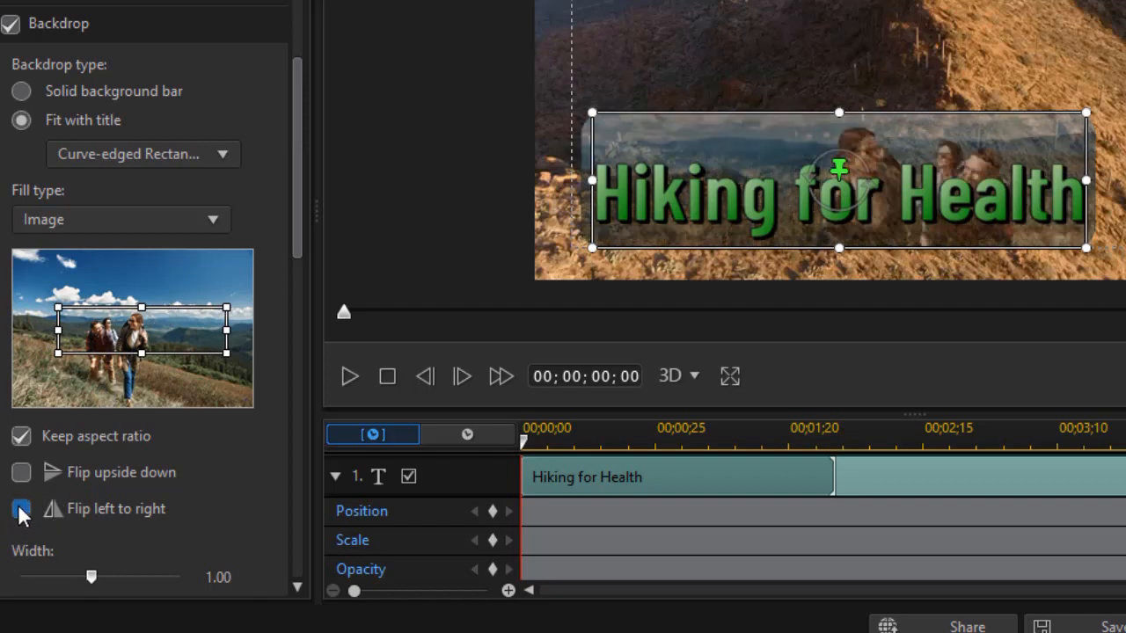
click(20, 508)
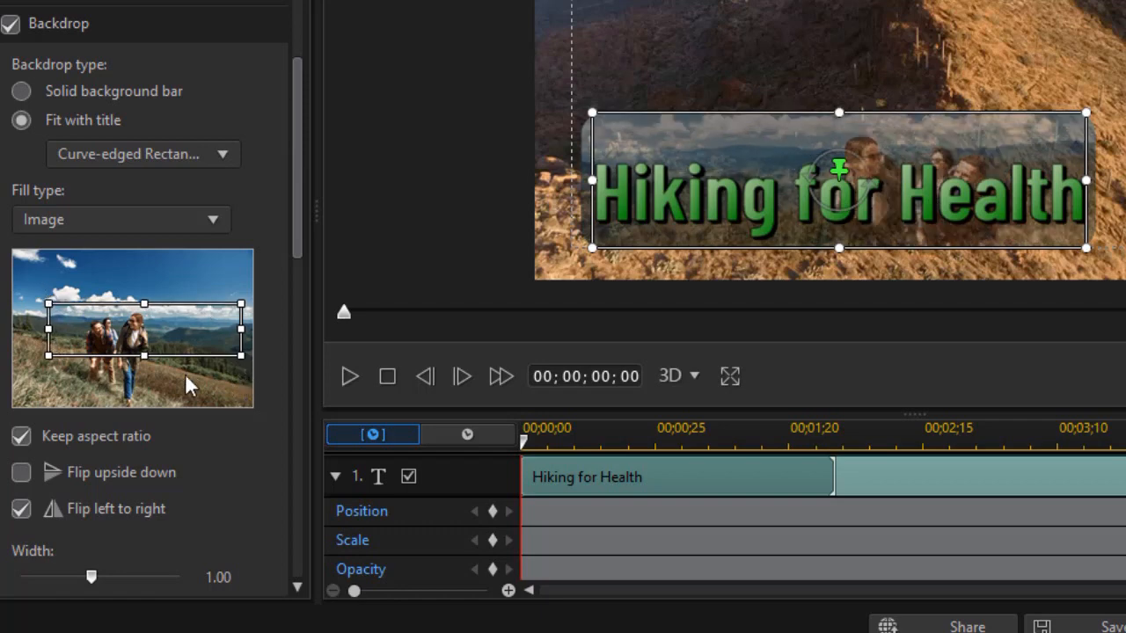
mouse_move(184, 333)
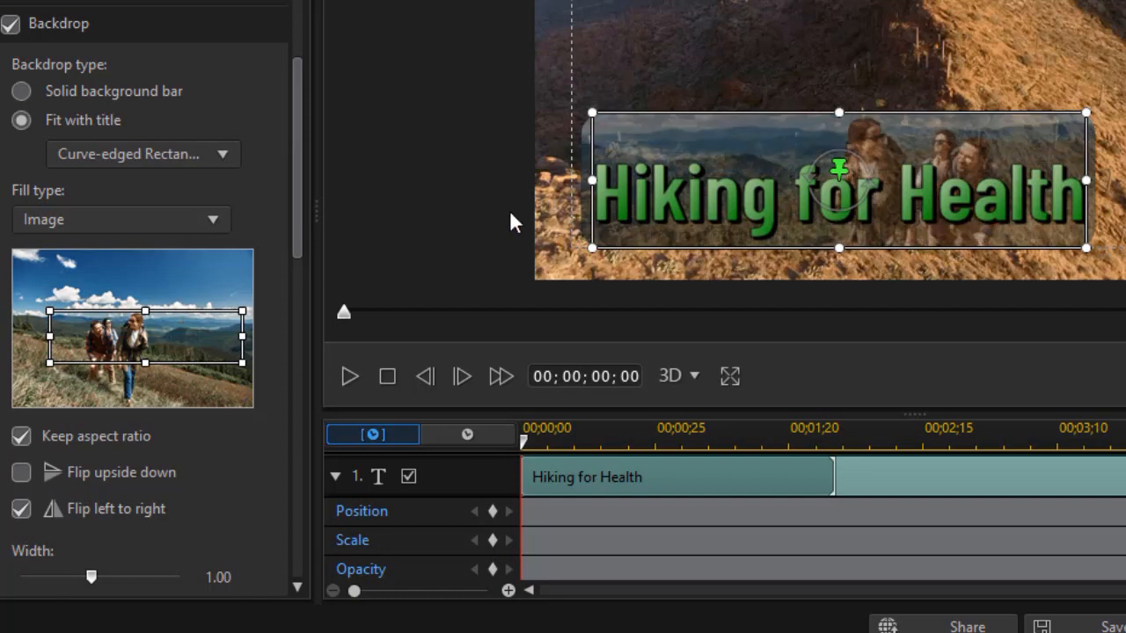
mouse_move(218, 255)
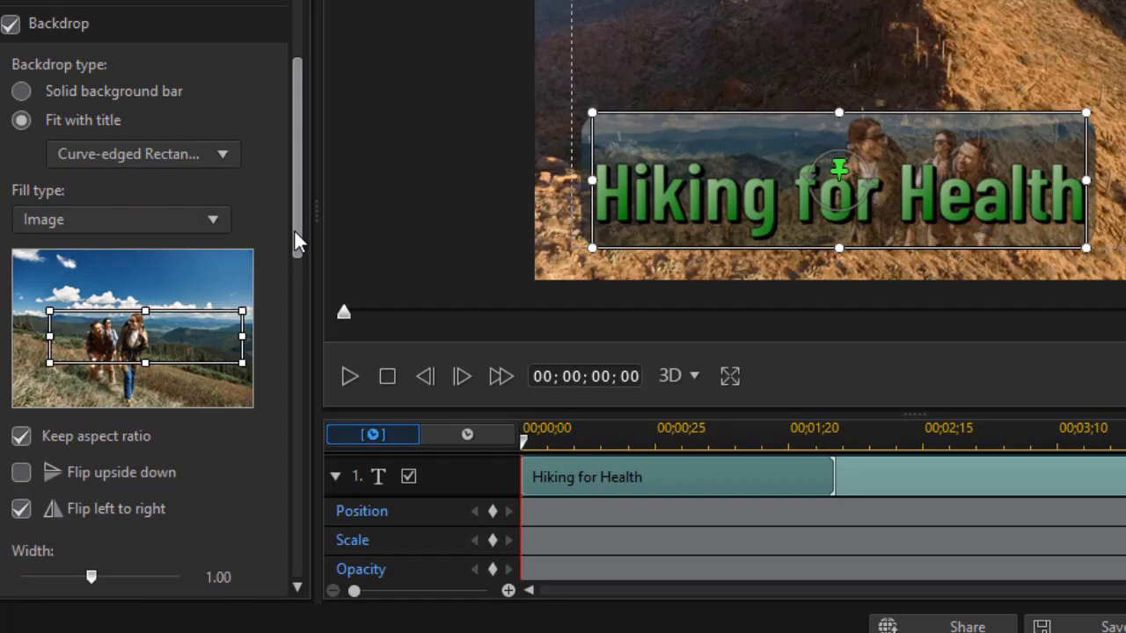
mouse_move(299, 250)
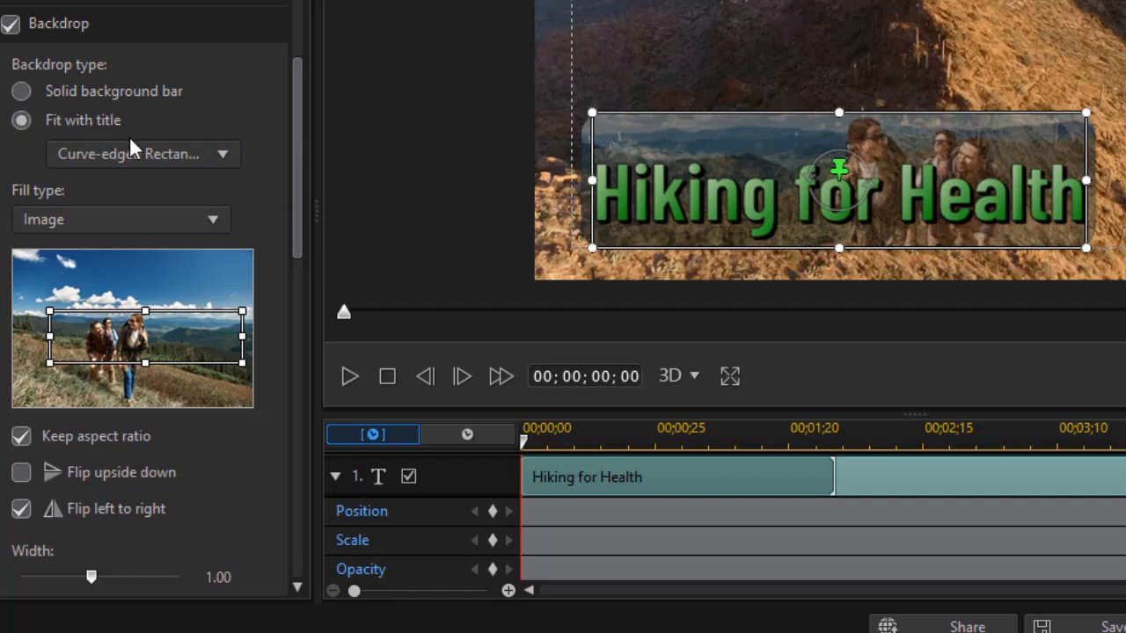
click(21, 90)
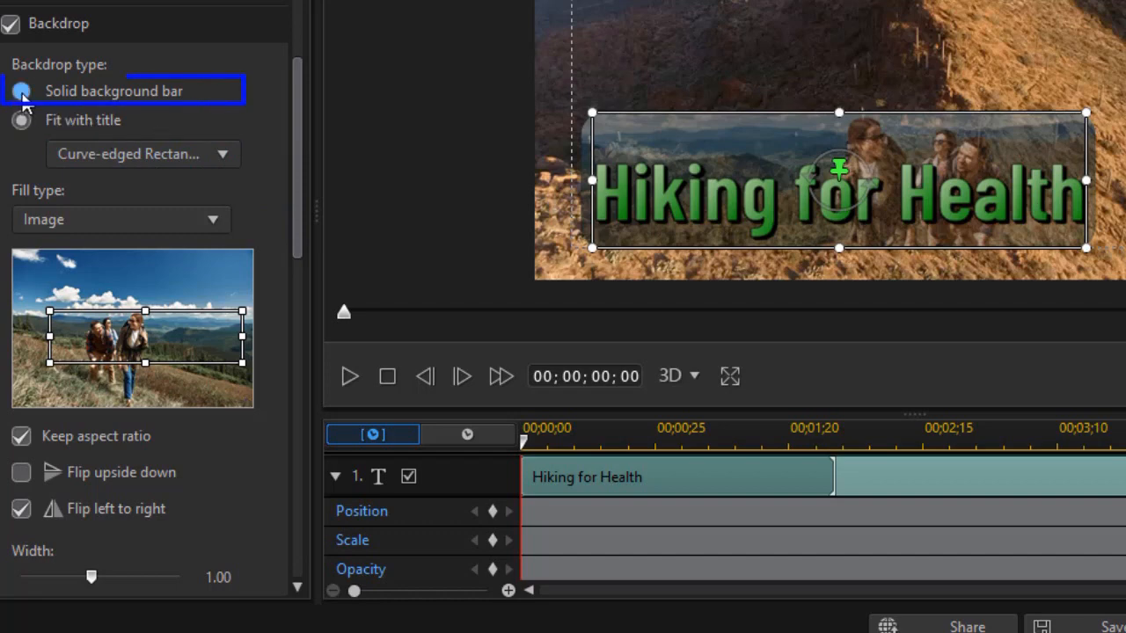
Unmirror the backdrop photo, set its height to about 0.96 and opacity to 80%
click(21, 91)
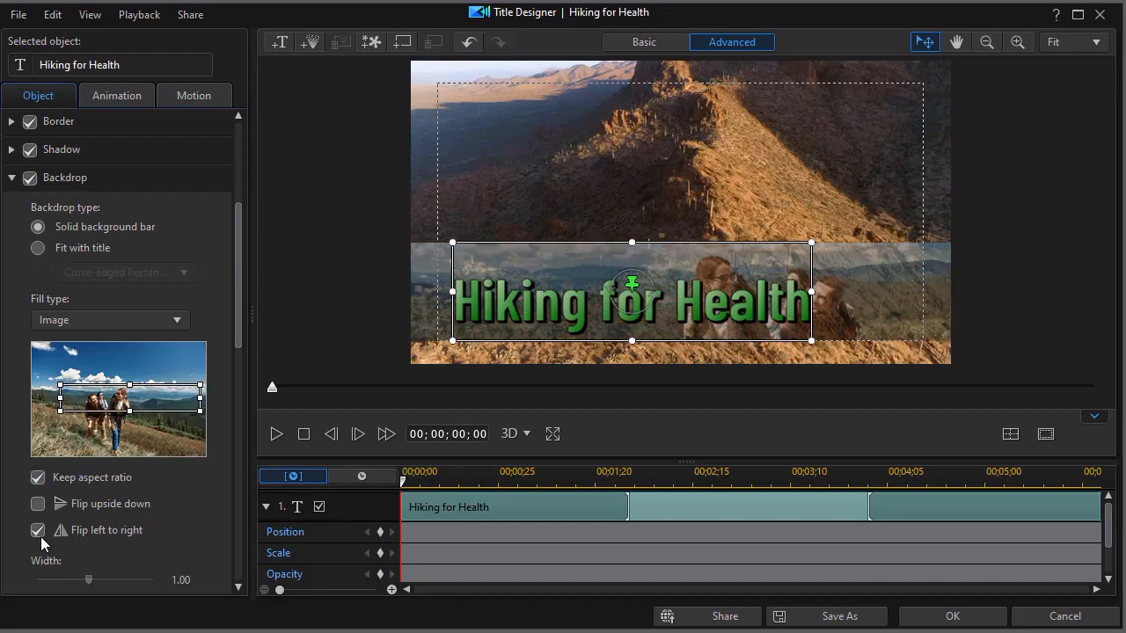
click(38, 529)
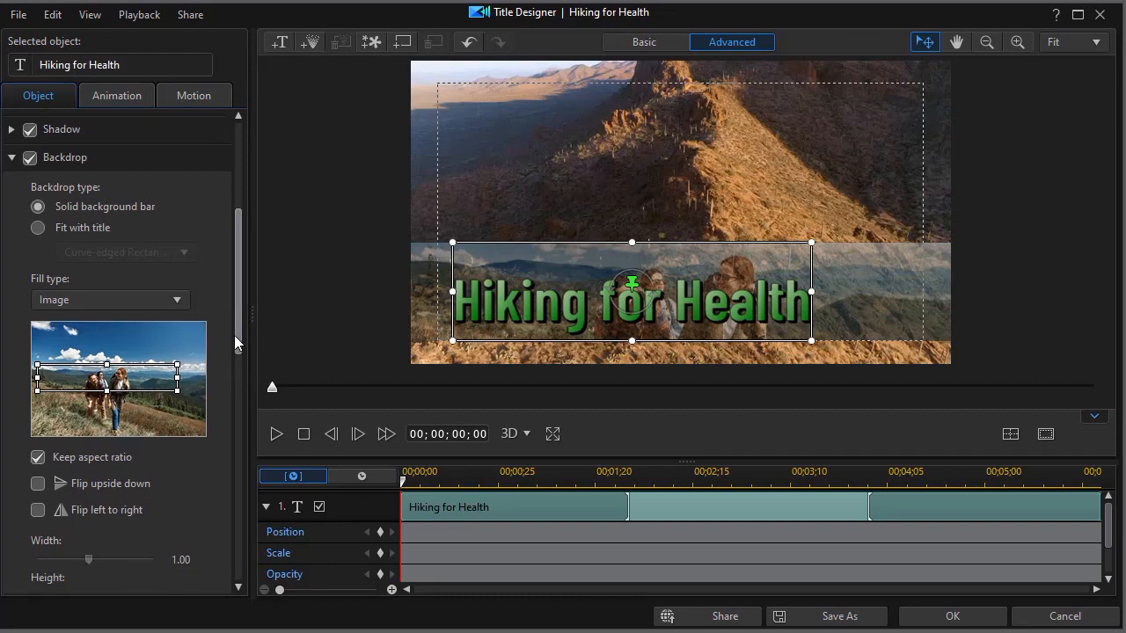
scroll(down, 3)
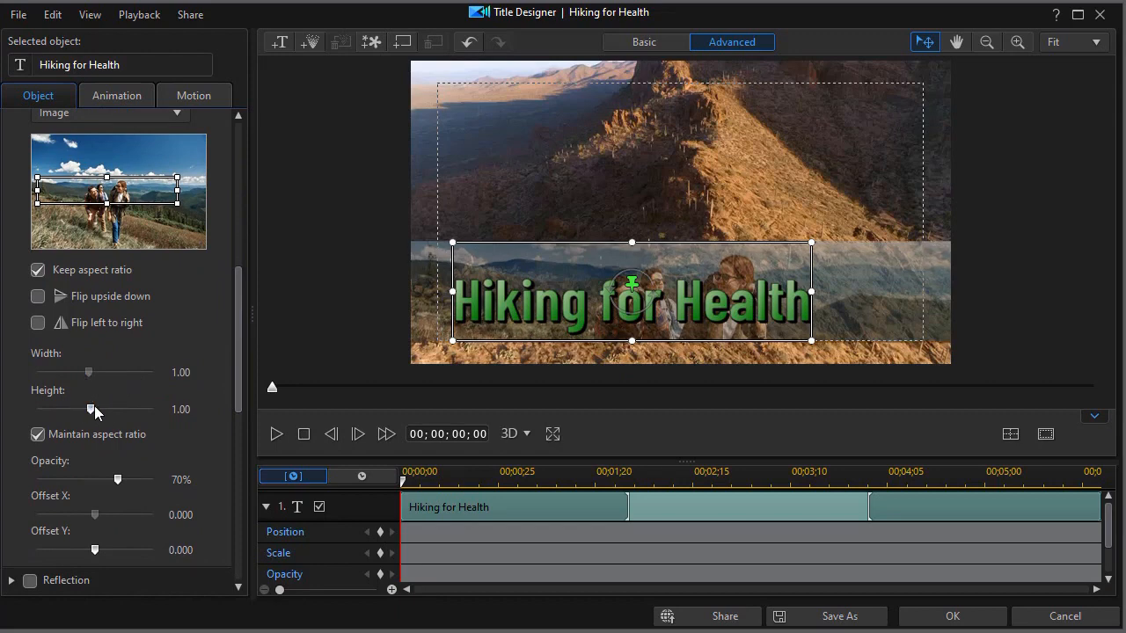
drag(92, 409, 104, 410)
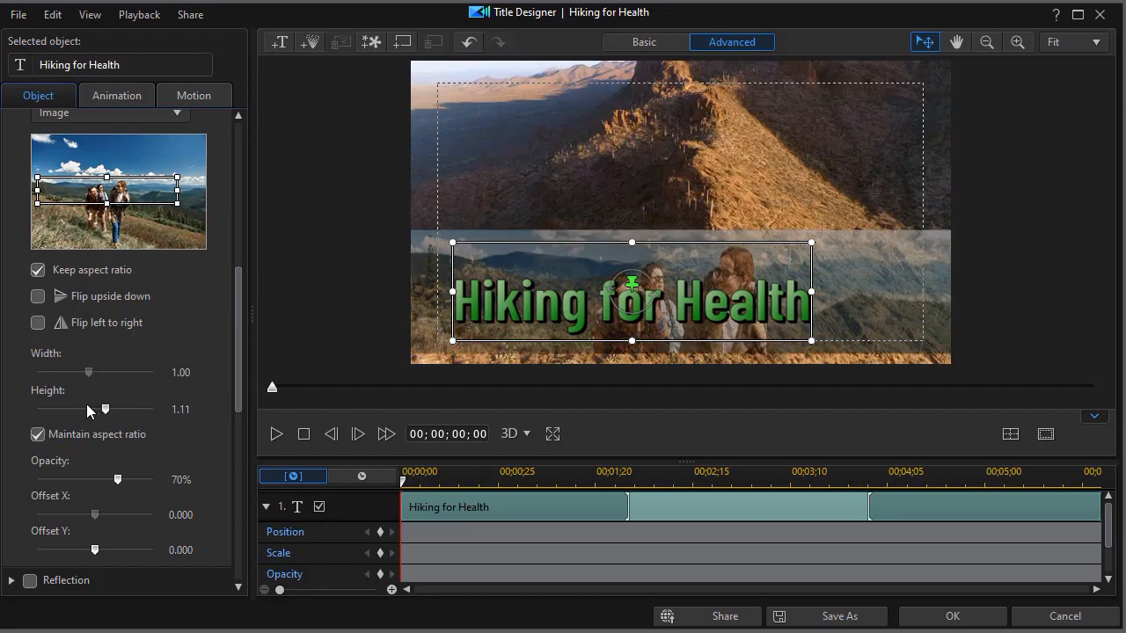
drag(104, 409, 74, 410)
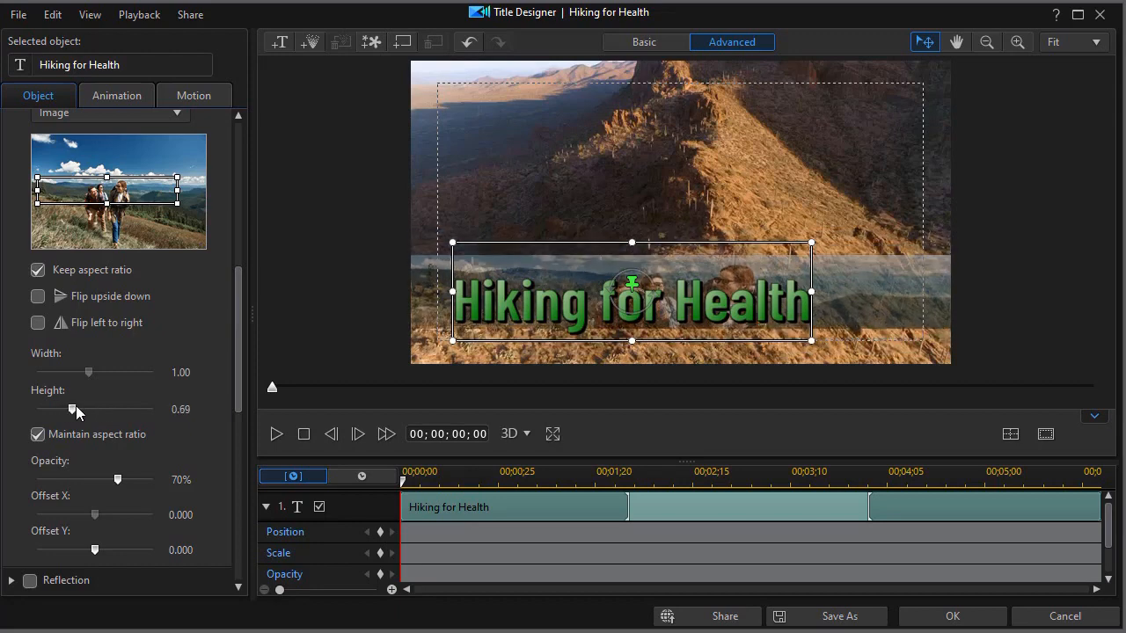
drag(74, 409, 86, 408)
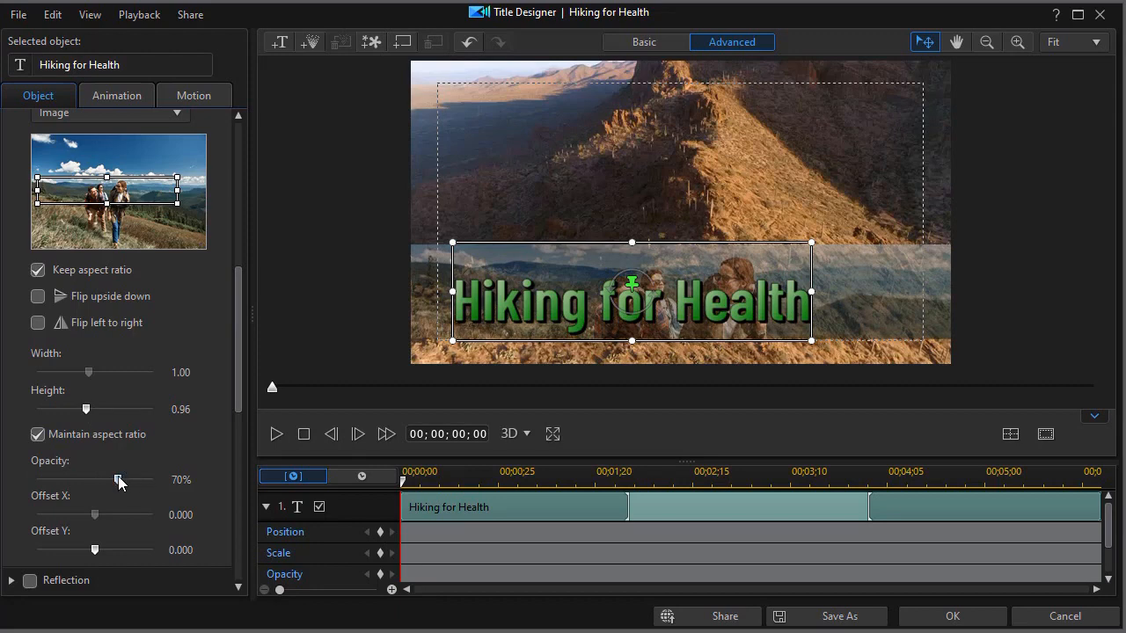
drag(119, 481, 134, 480)
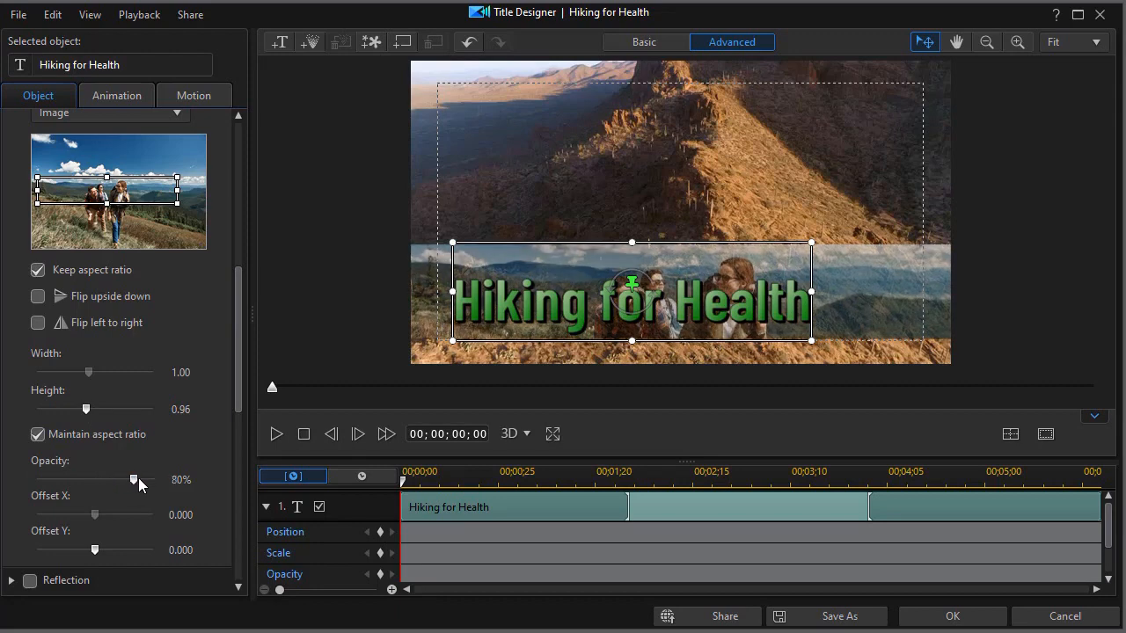
drag(134, 479, 134, 479)
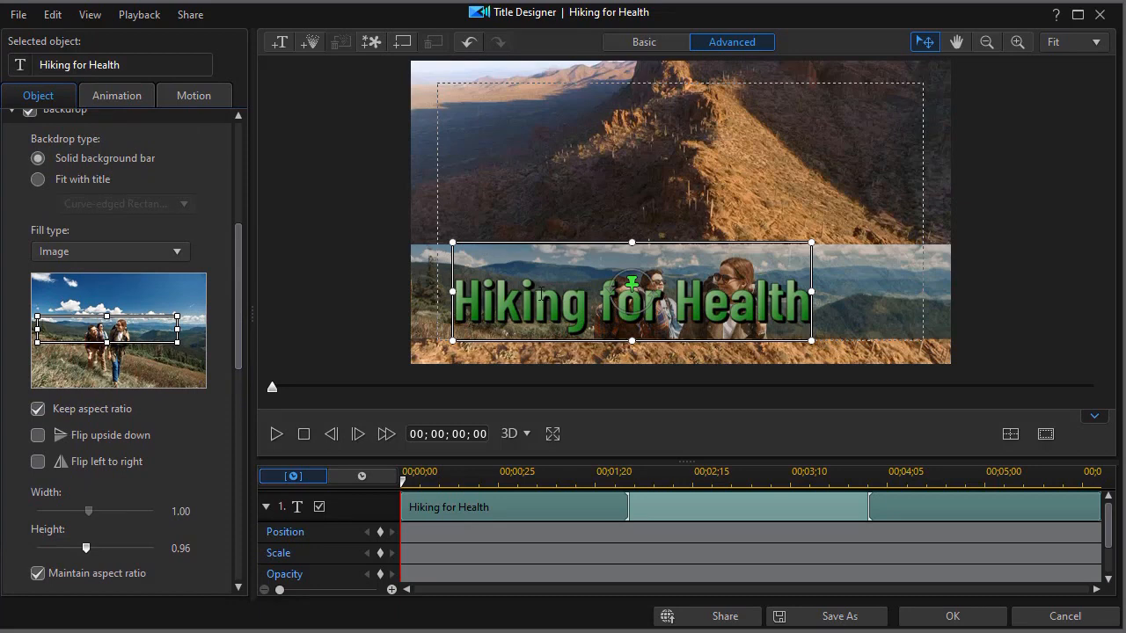
Set Backdrop type to Fit with title (Curve-edged Rectangle) and confirm with OK
click(38, 179)
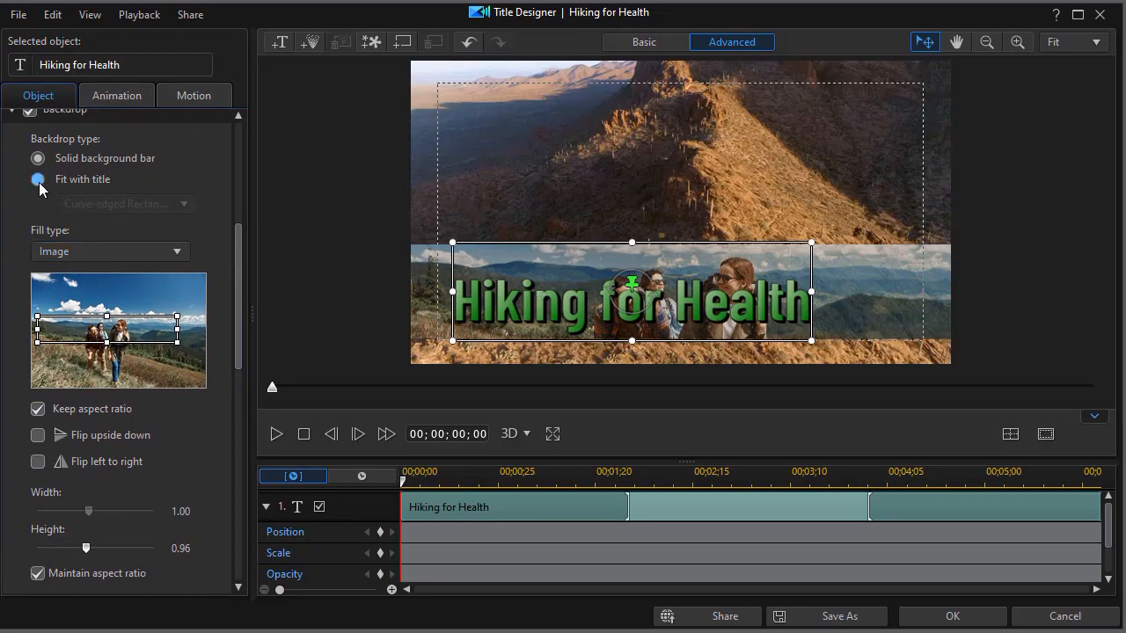
click(38, 179)
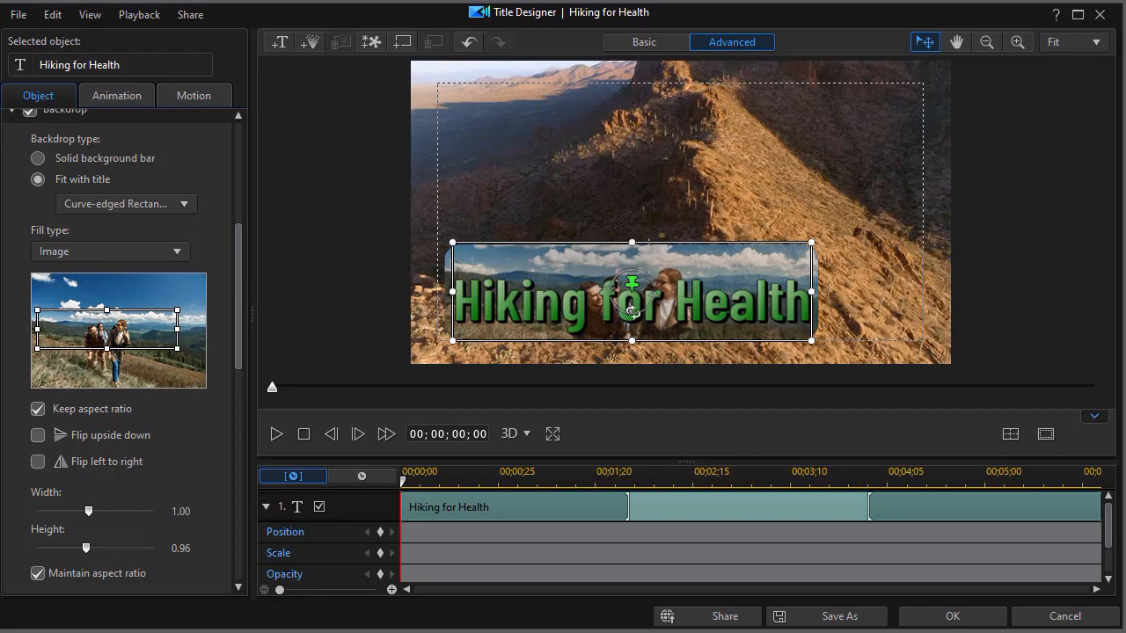
mouse_move(106, 333)
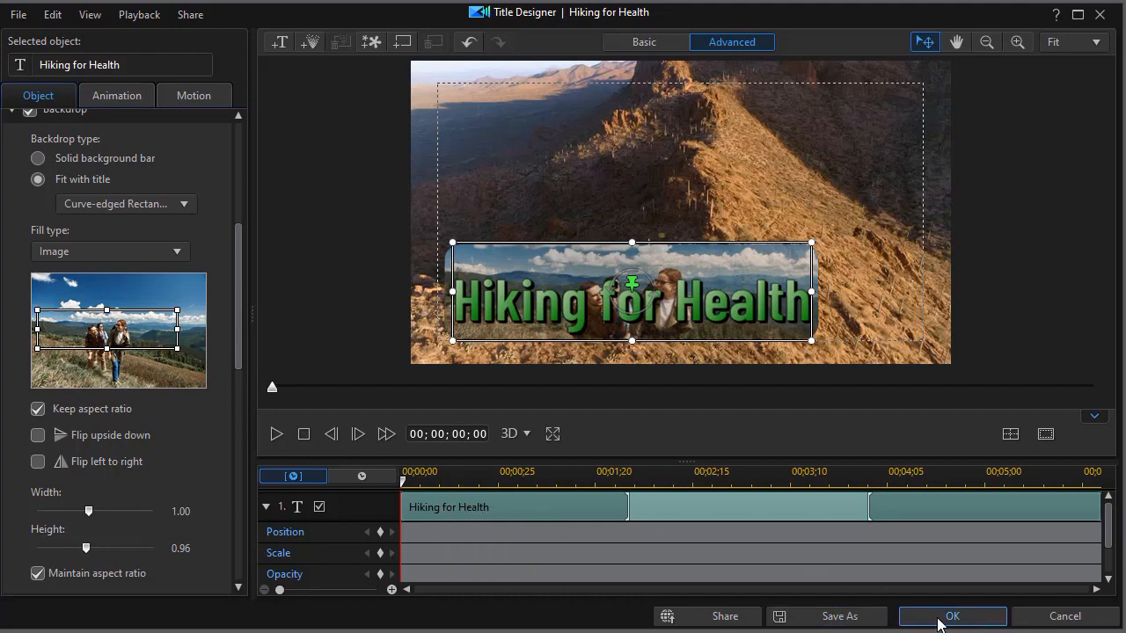
click(952, 615)
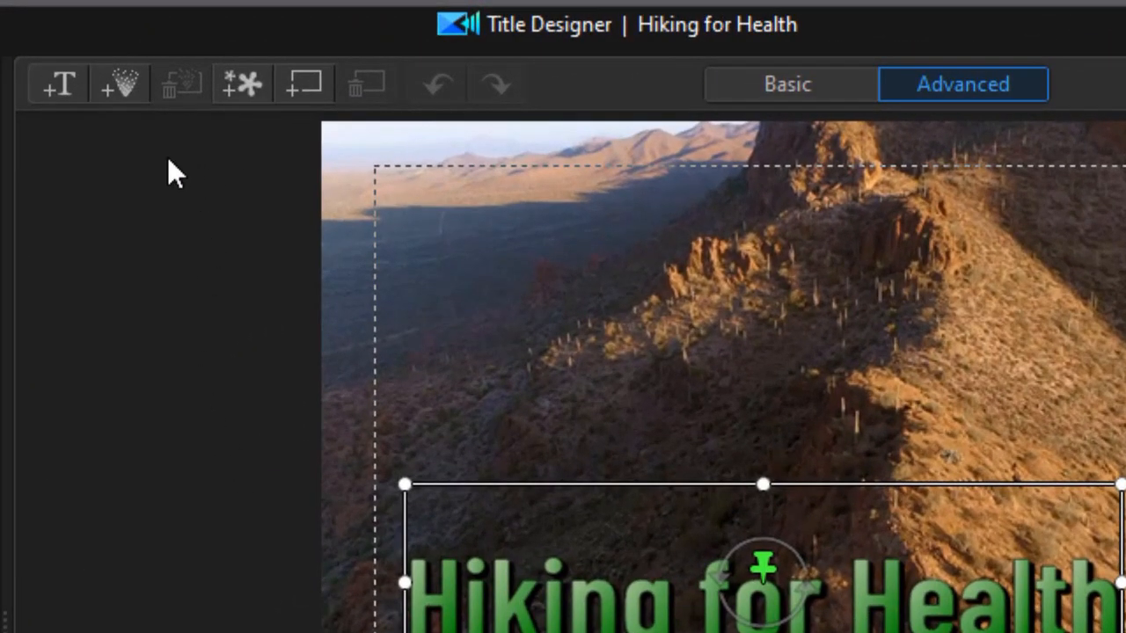
mouse_move(678, 484)
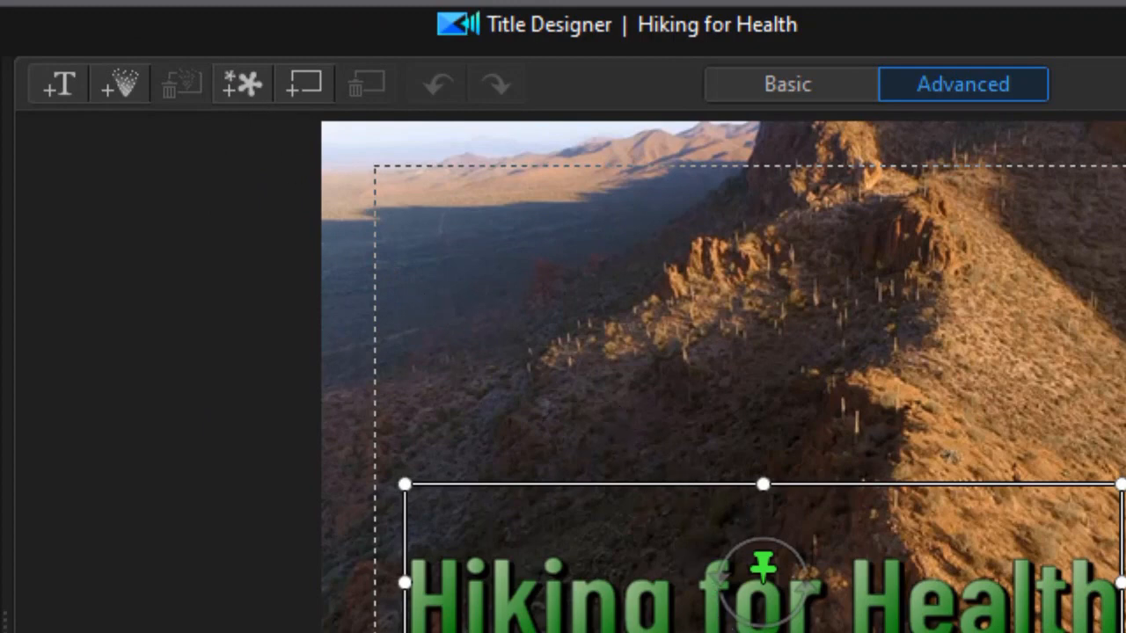
mouse_move(255, 110)
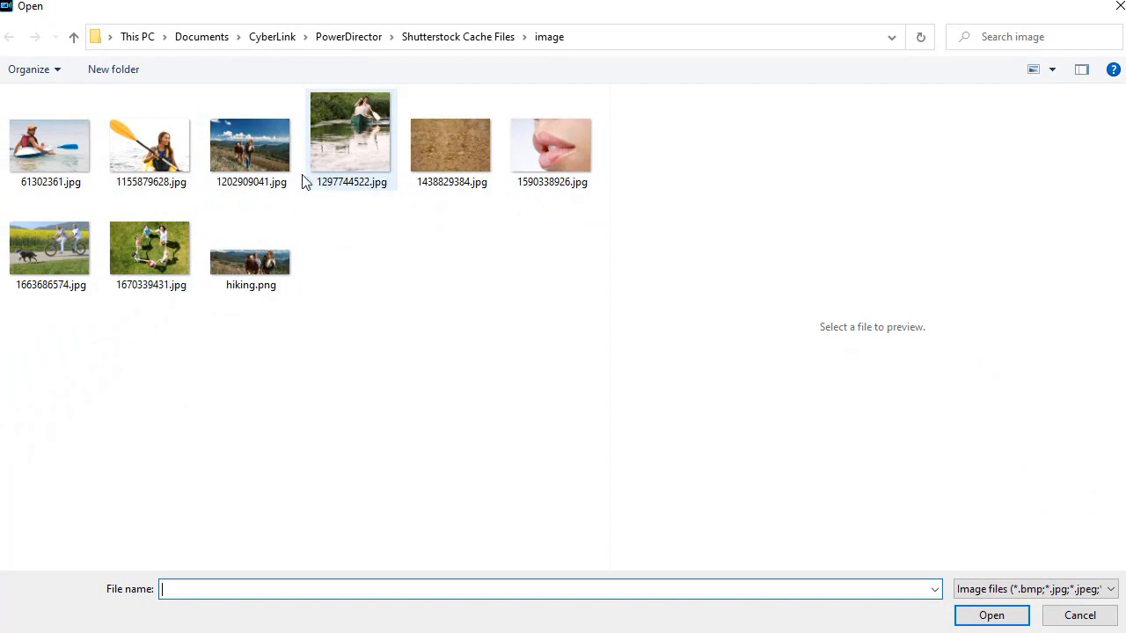
Select hiking.png in the Open dialog and insert it into the title
click(251, 249)
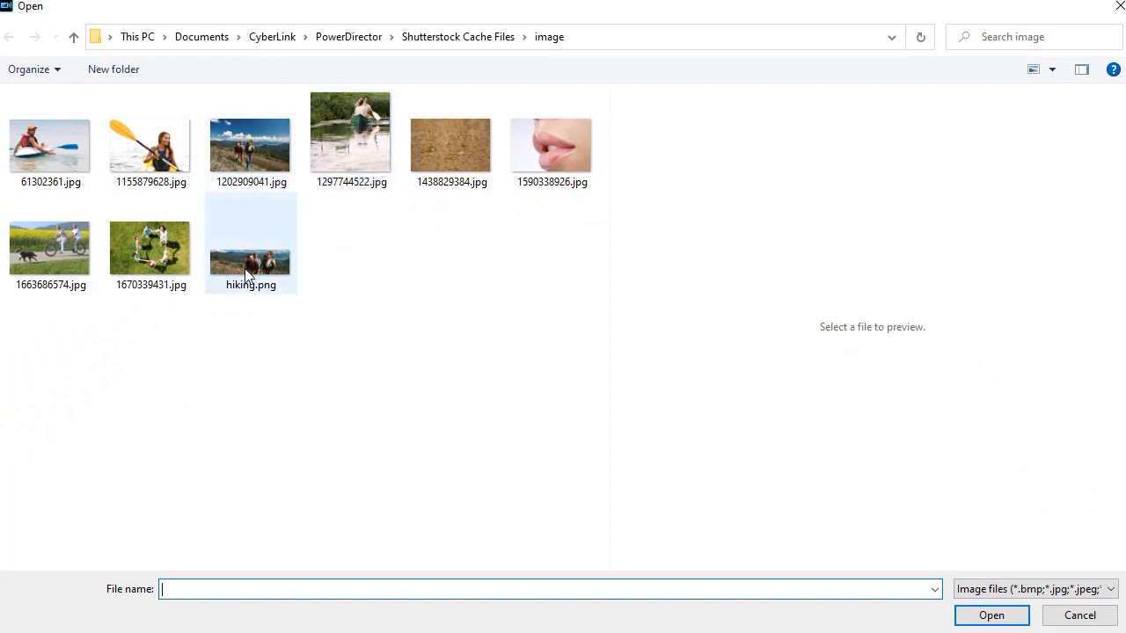
click(990, 615)
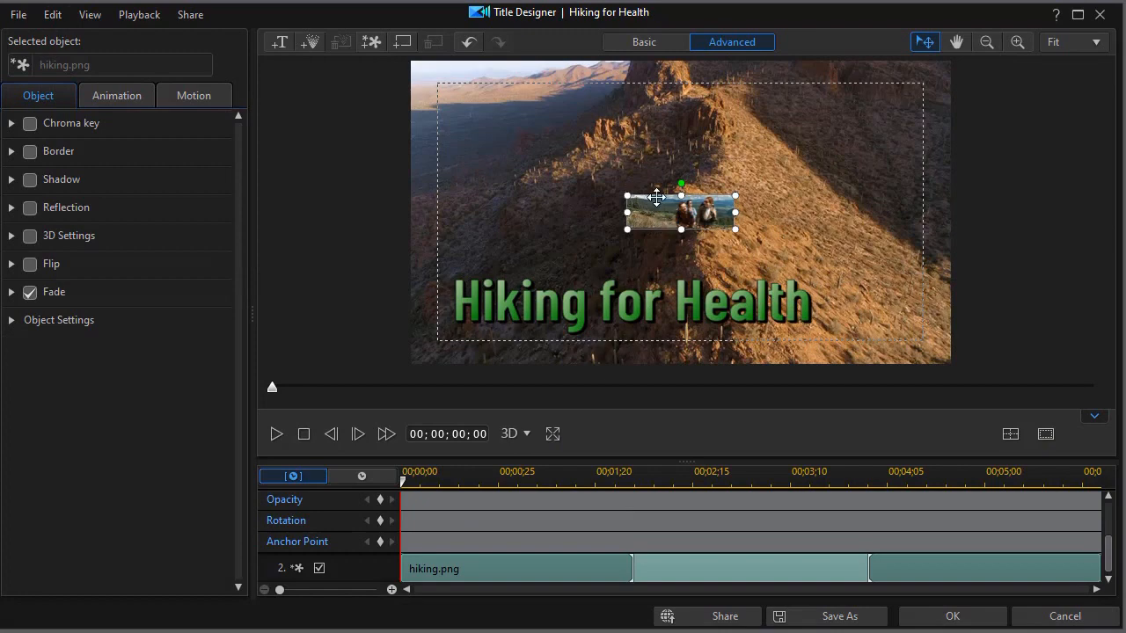
Drag the hiking.png object down over the title text and enlarge it
drag(680, 211, 501, 253)
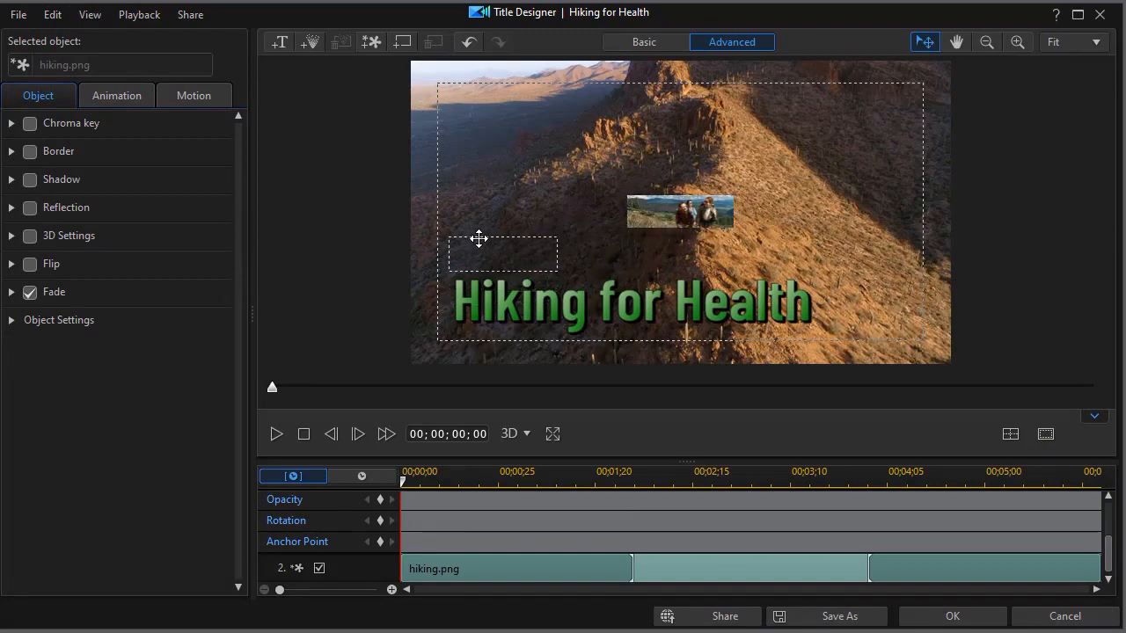
drag(680, 211, 501, 255)
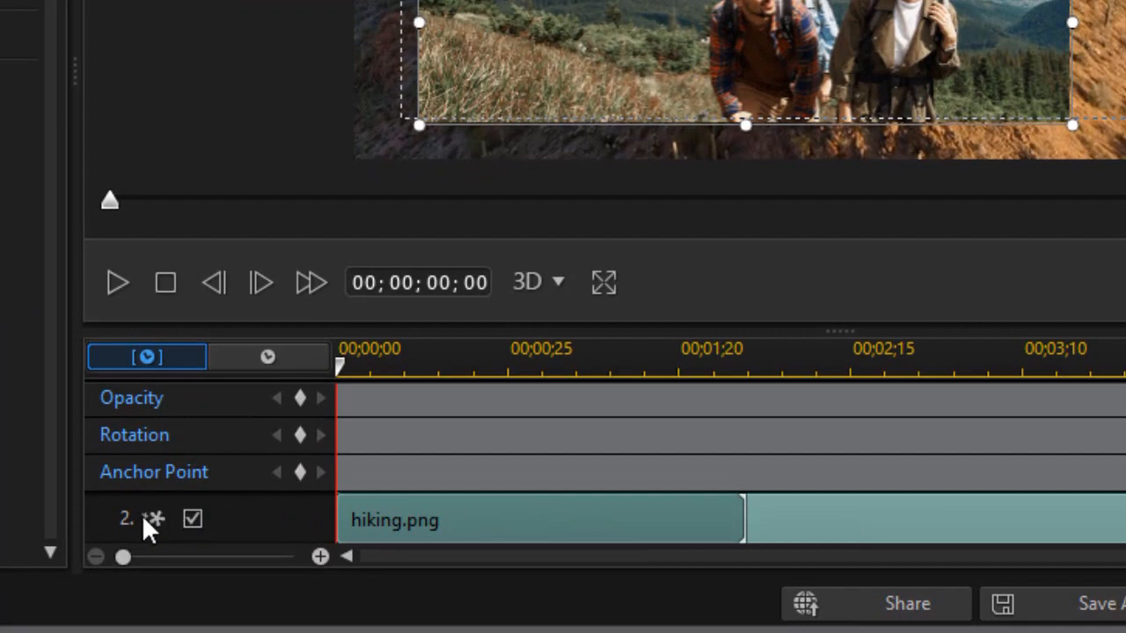
mouse_move(141, 517)
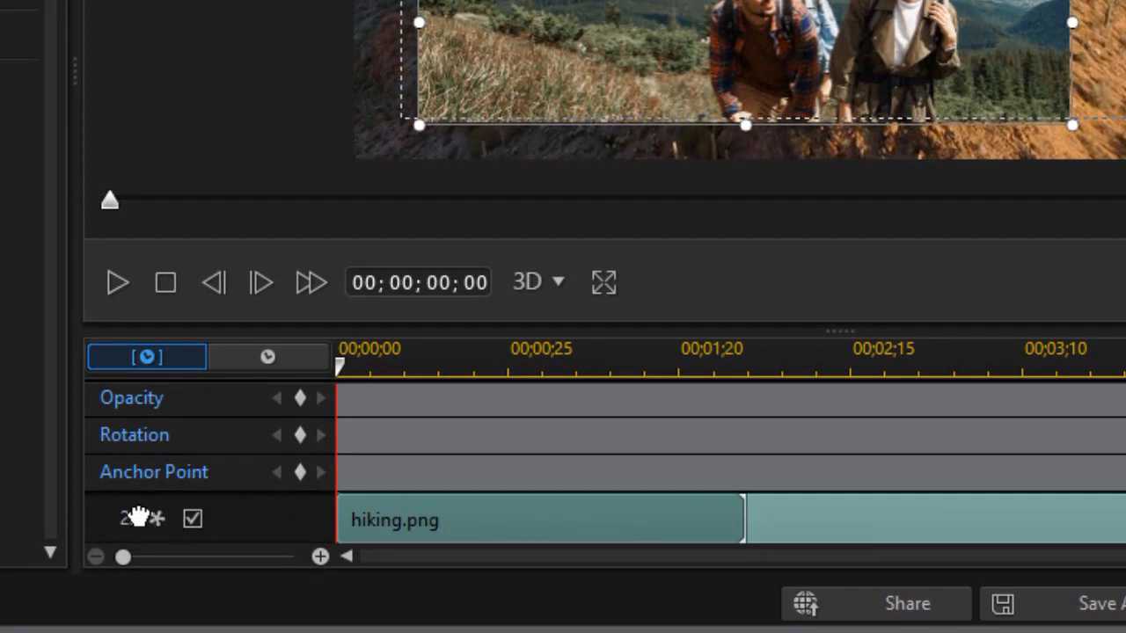
mouse_move(132, 515)
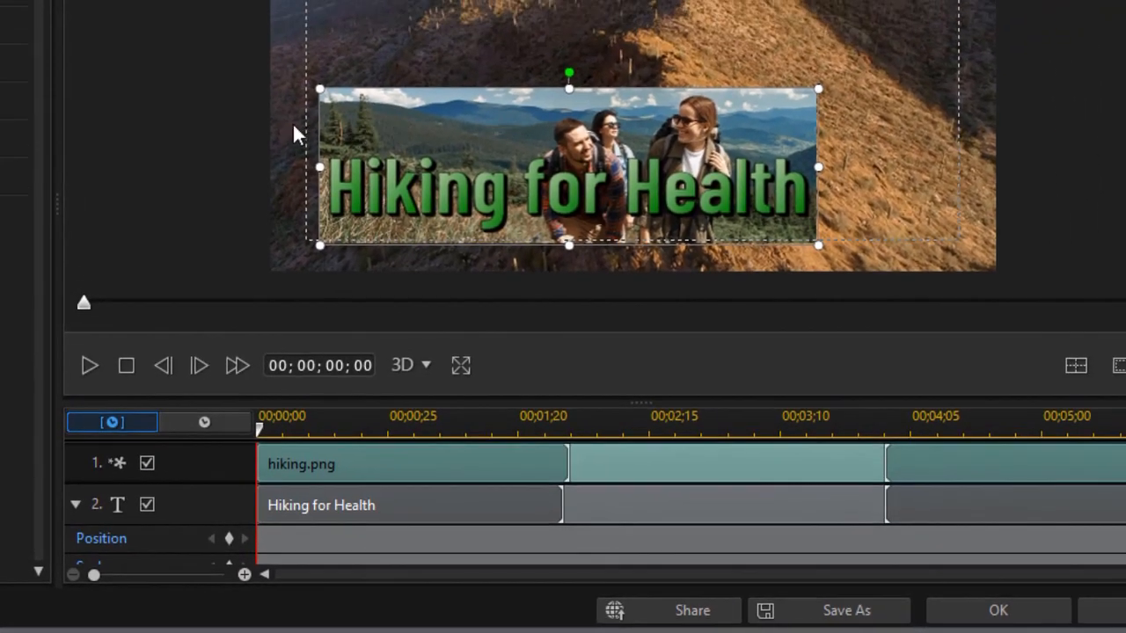
mouse_move(794, 117)
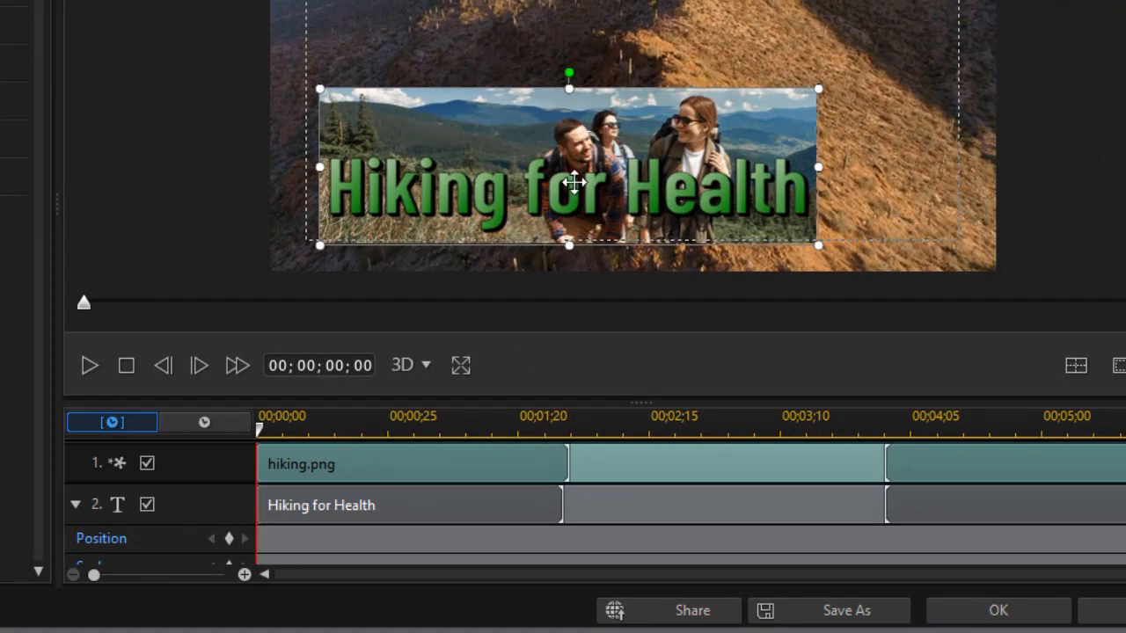
mouse_move(450, 136)
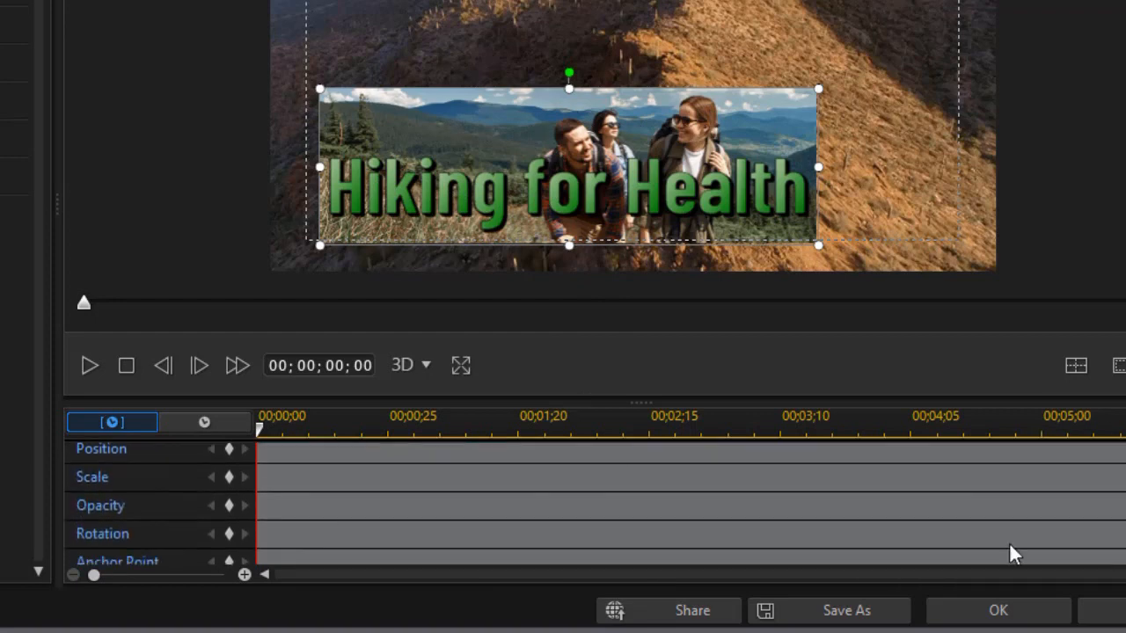
mouse_move(246, 519)
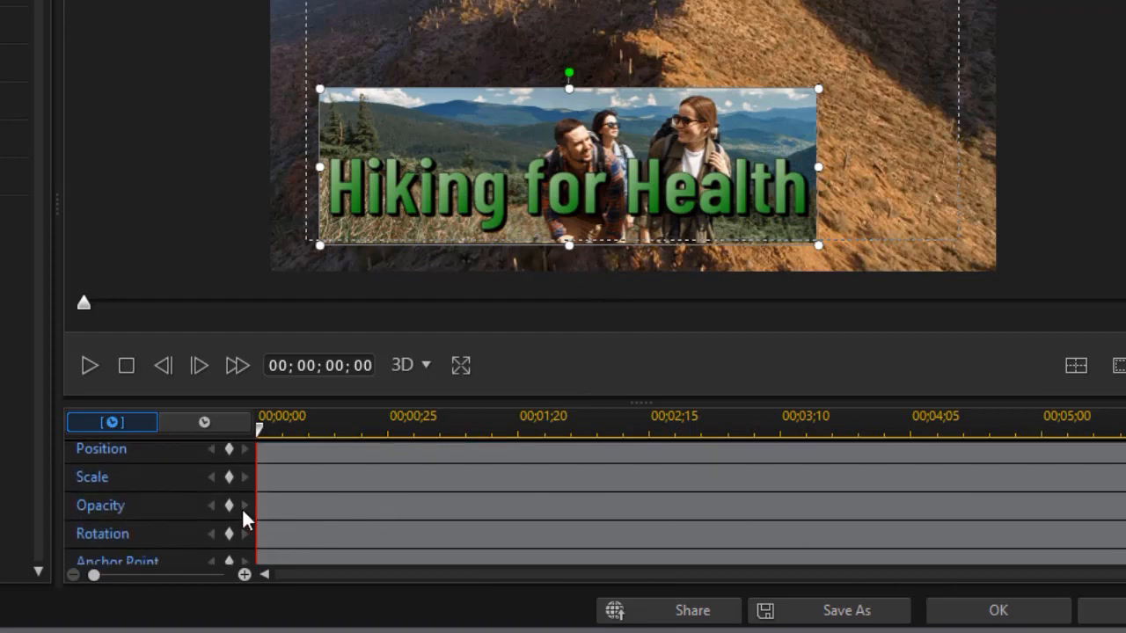
mouse_move(244, 508)
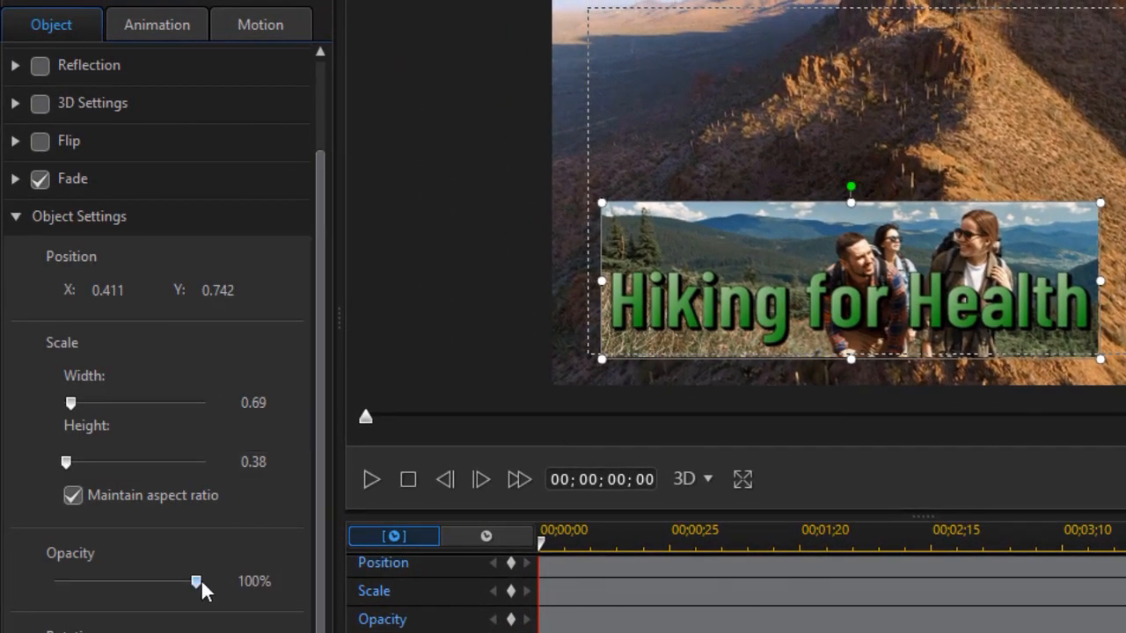
Drag the hiking.png object's Opacity slider down to 83%
drag(196, 582, 190, 582)
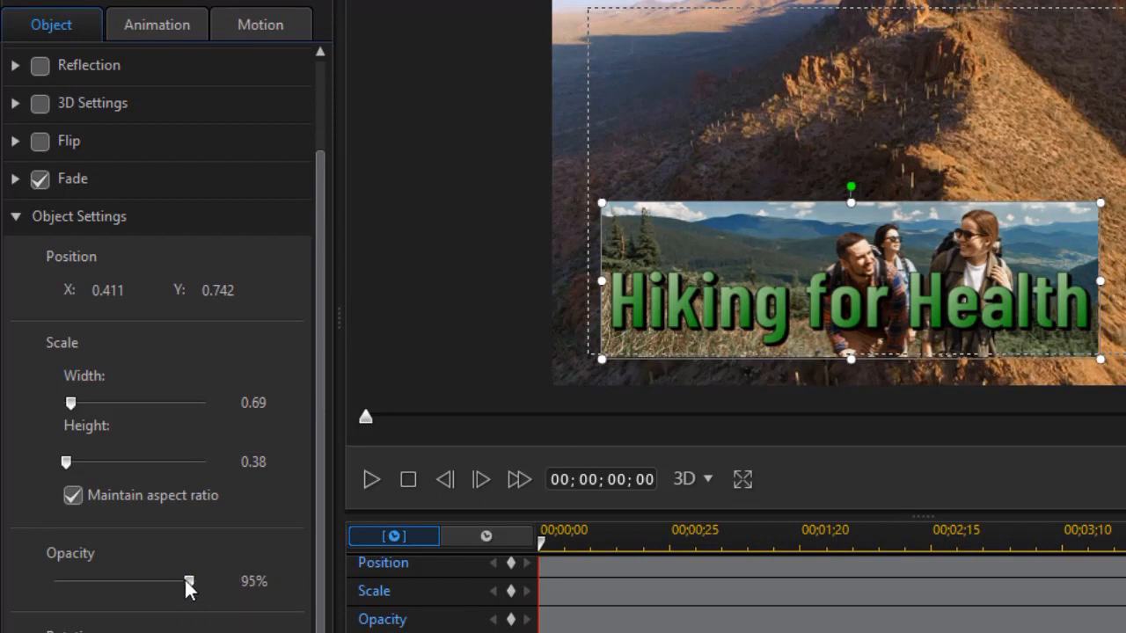
drag(188, 581, 173, 581)
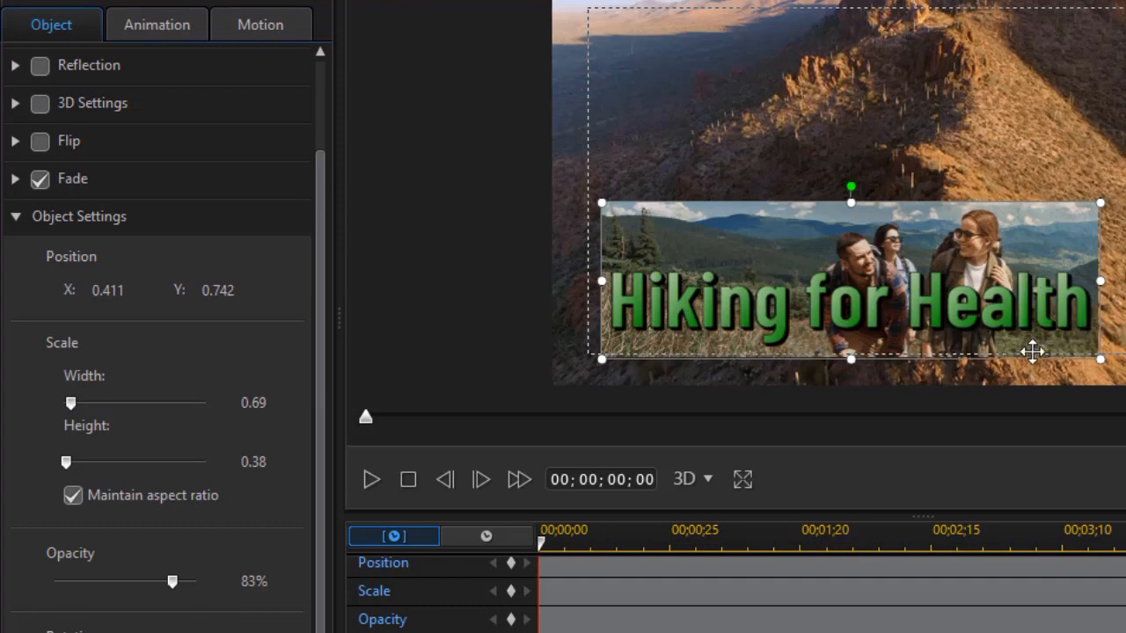
mouse_move(805, 232)
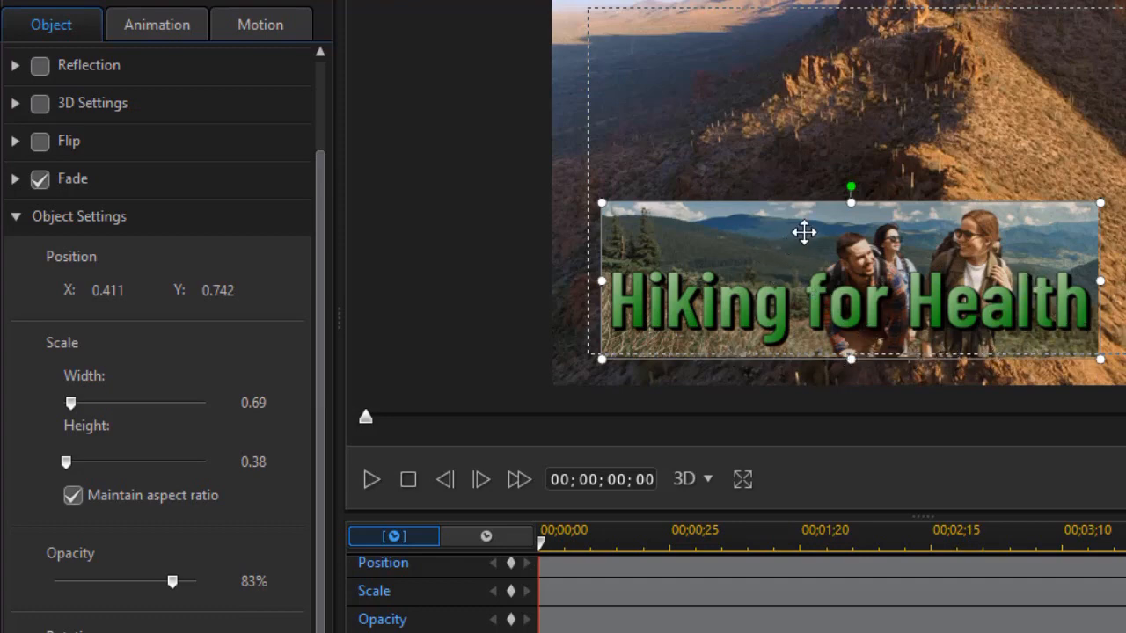
mouse_move(722, 256)
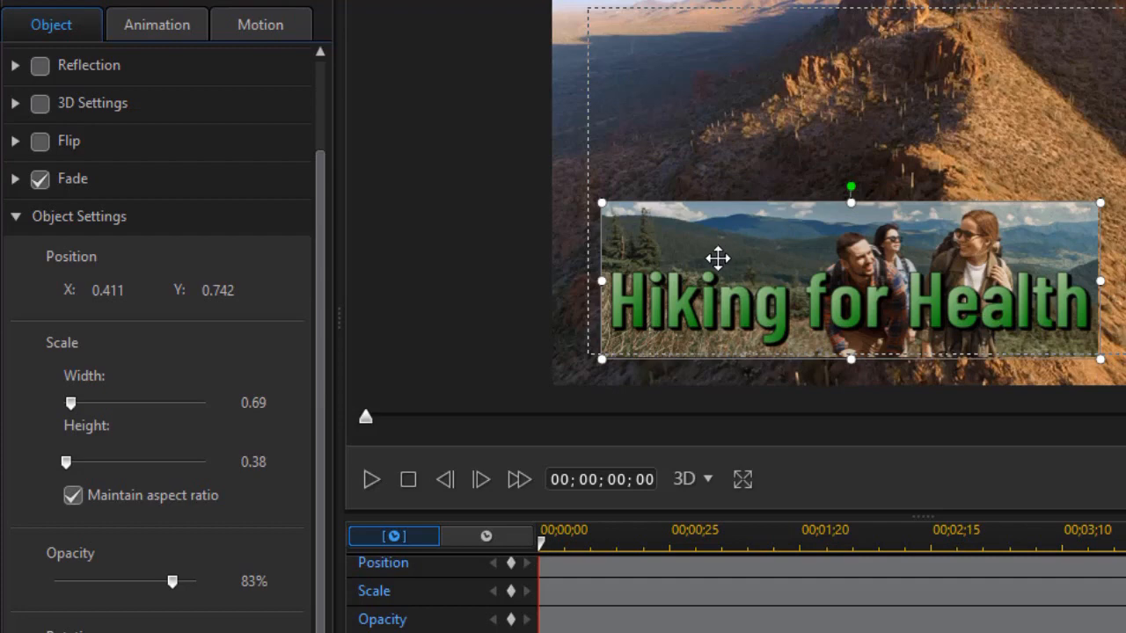
mouse_move(716, 262)
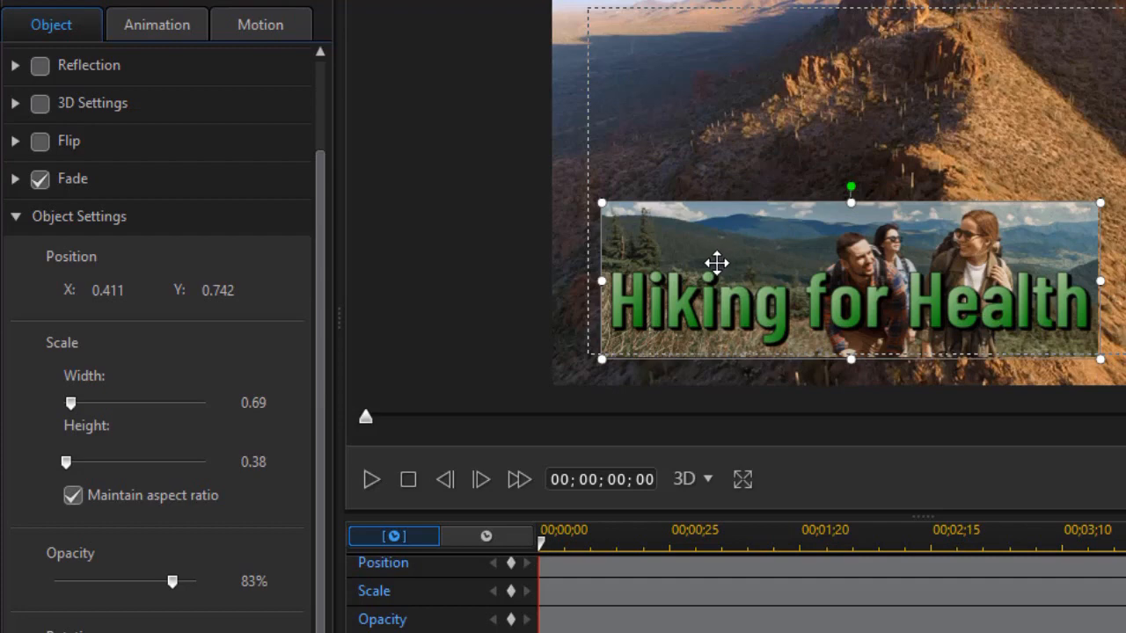